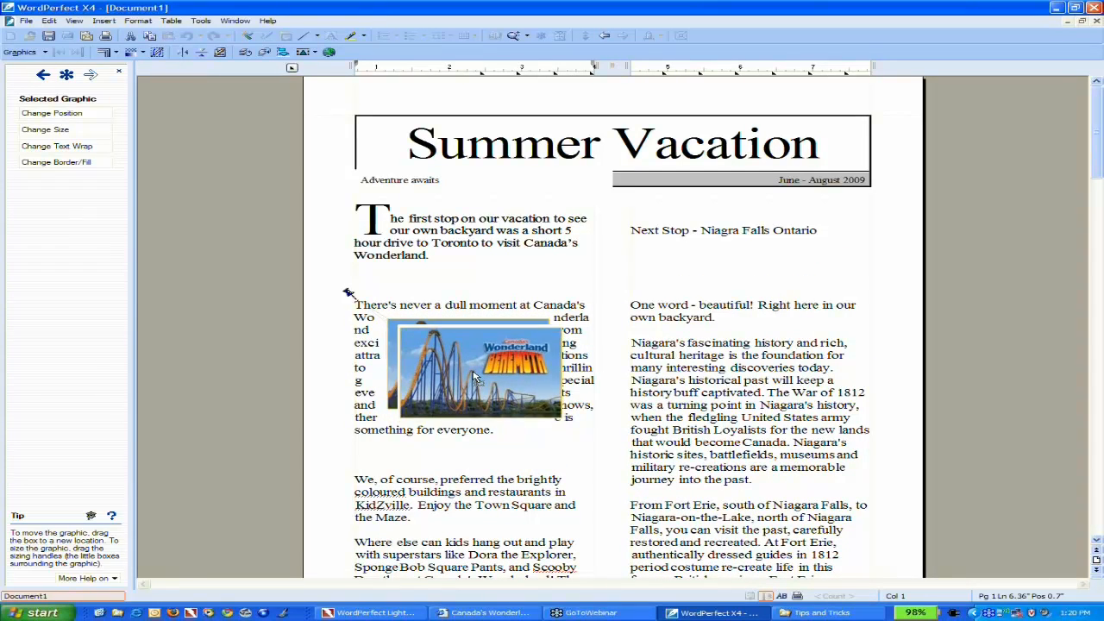
Step: Move the theme-park picture into the "dull moment" paragraph and bring up its Box Position settings
{"action": "left_click_drag", "start_coordinate": [475, 376], "coordinate": [479, 349]}
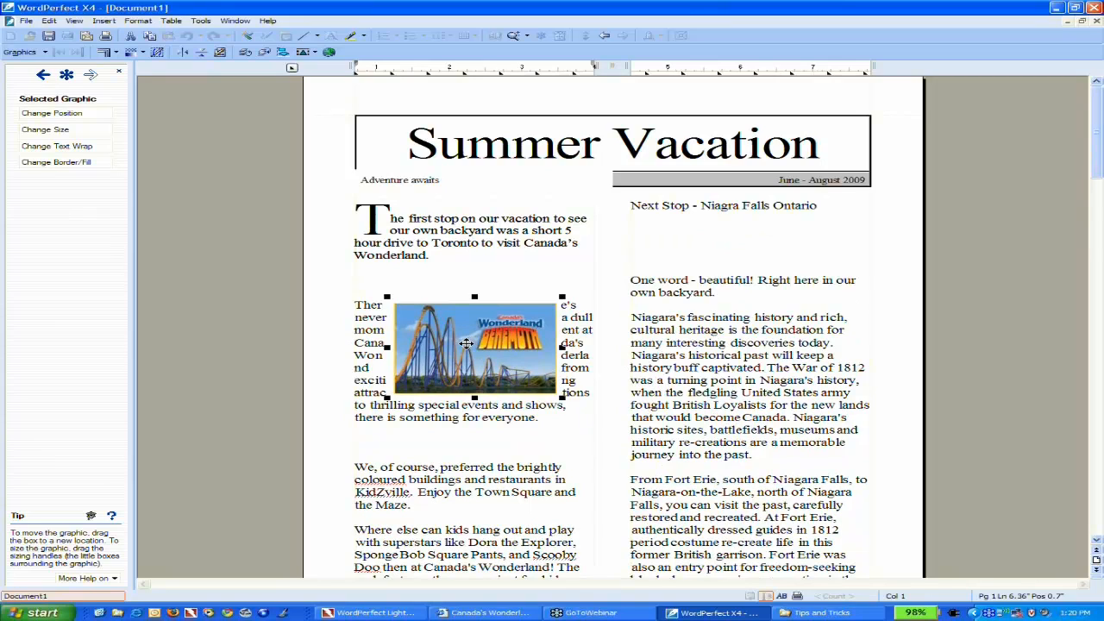
{"action": "right_click", "coordinate": [466, 345]}
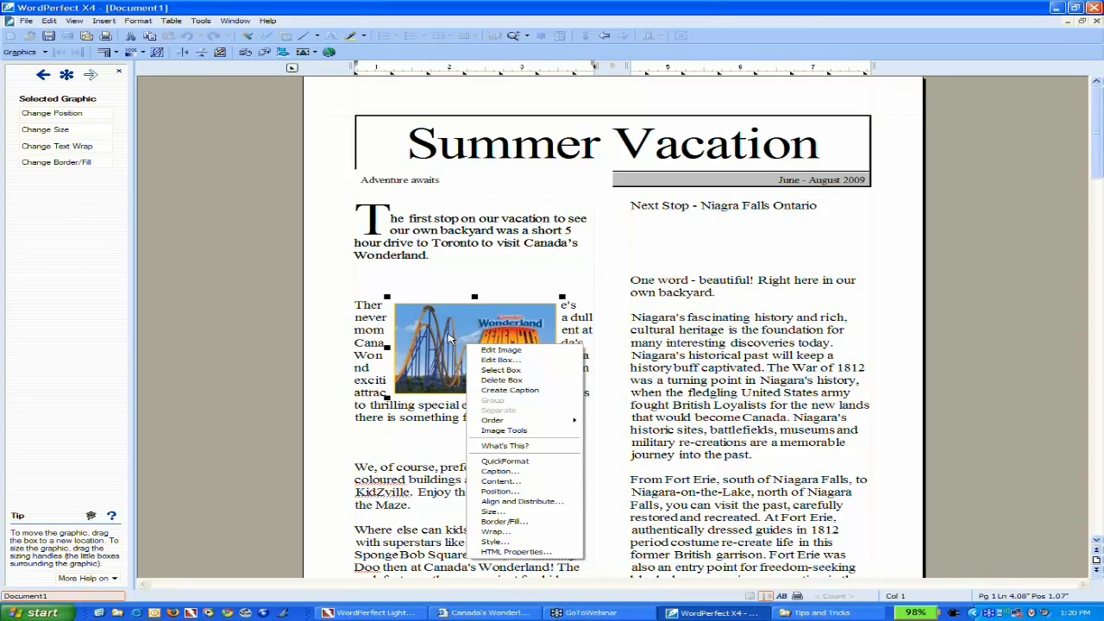
{"action": "mouse_move", "coordinate": [496, 491]}
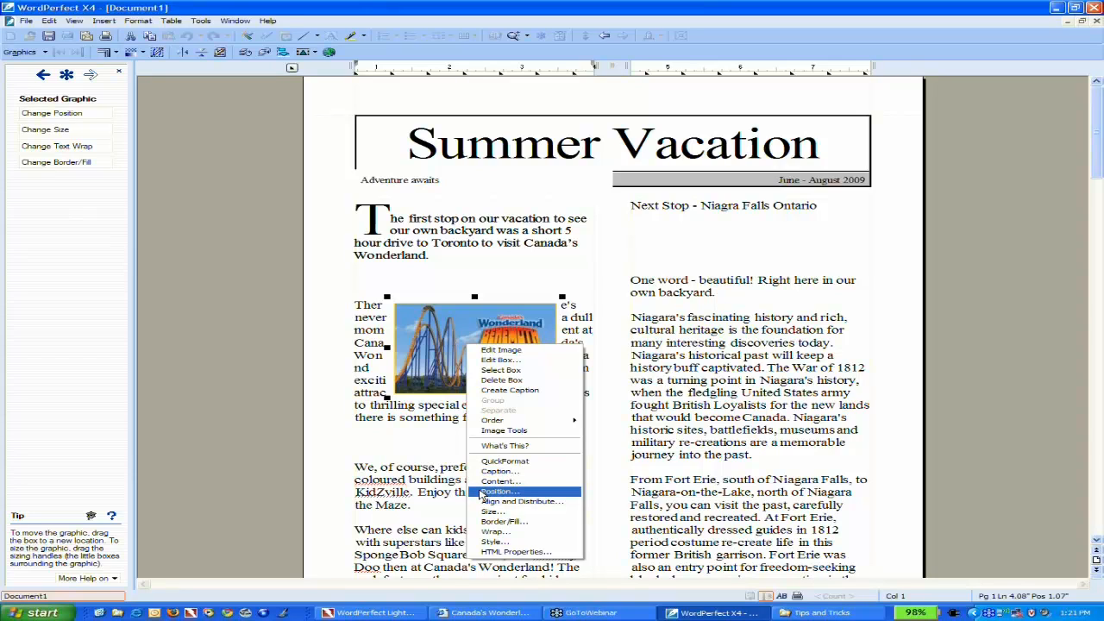
{"action": "left_click", "coordinate": [500, 490]}
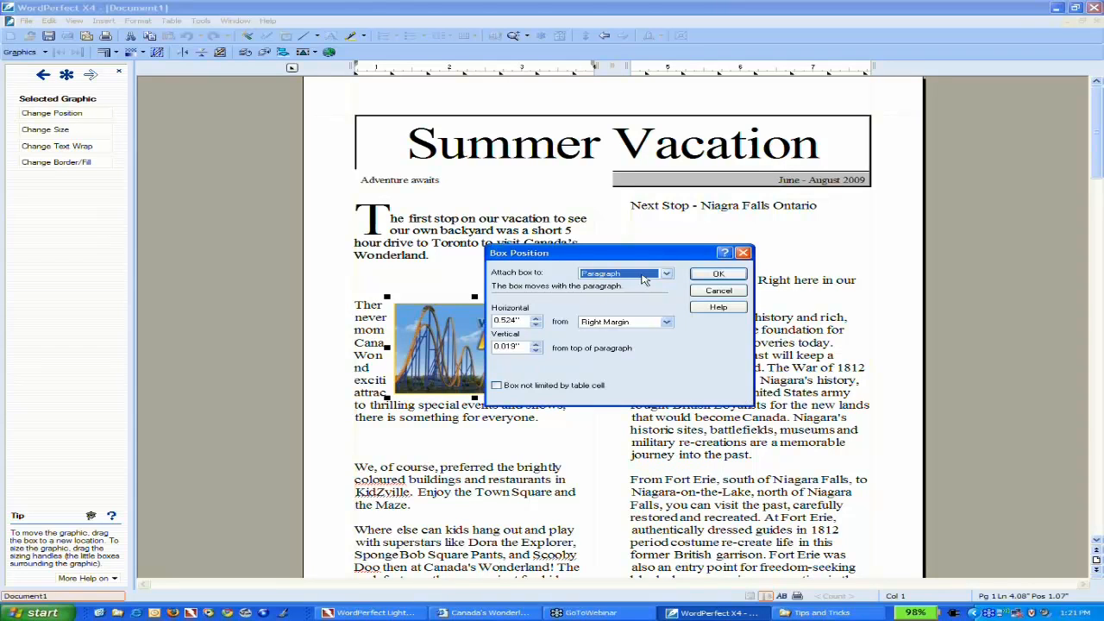
Step: Review the Attach box to and Horizontal offset settings, keeping the picture attached to the paragraph
{"action": "left_click", "coordinate": [666, 272]}
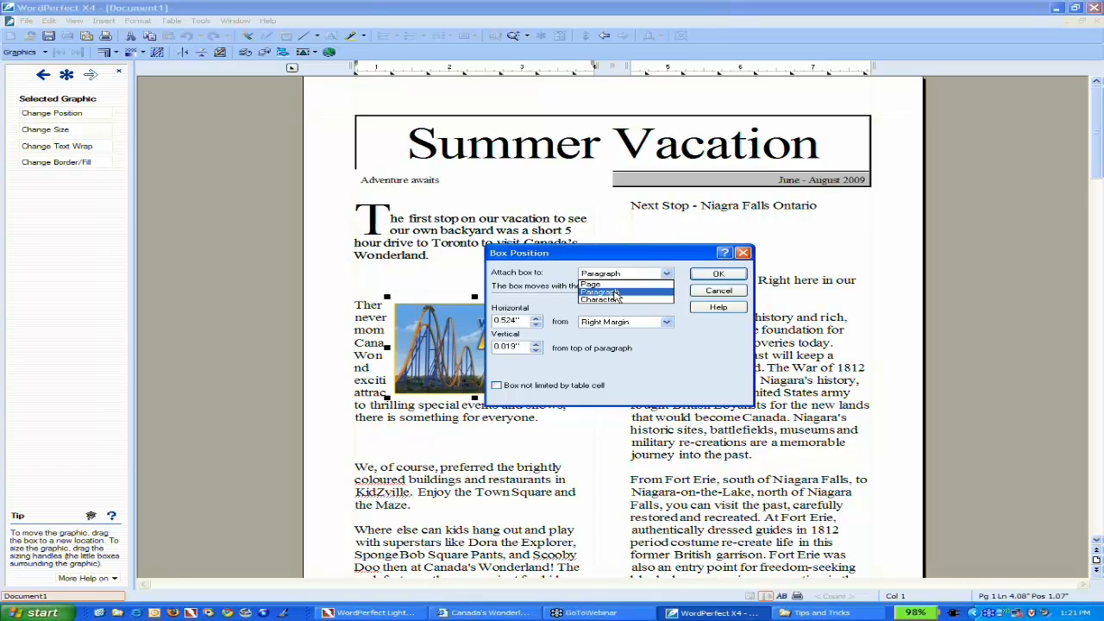
{"action": "left_click", "coordinate": [598, 291]}
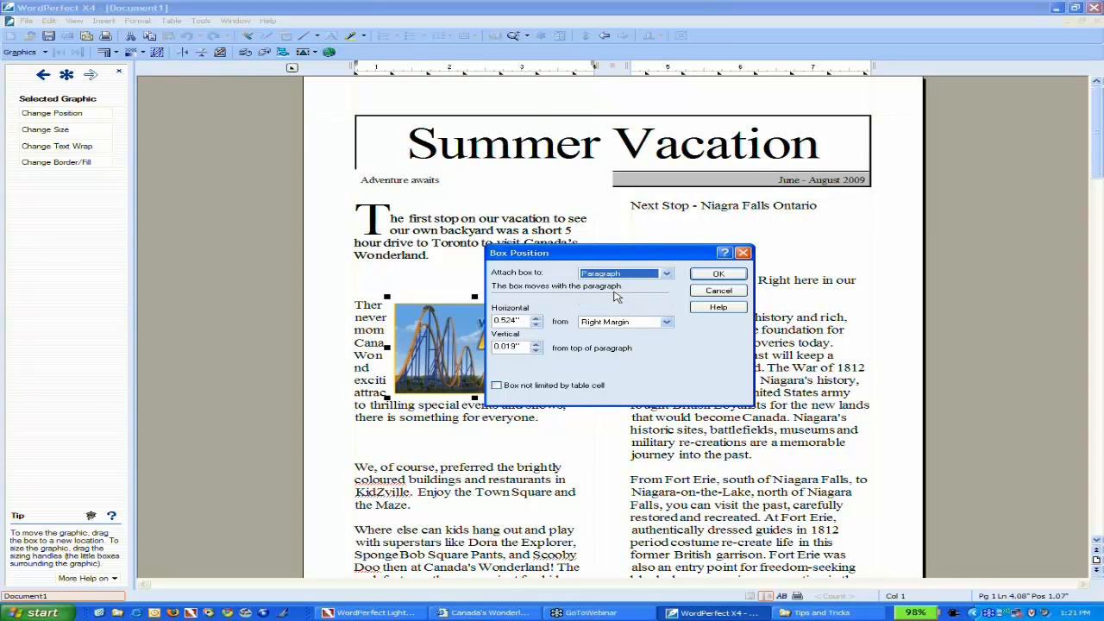
{"action": "mouse_move", "coordinate": [607, 331]}
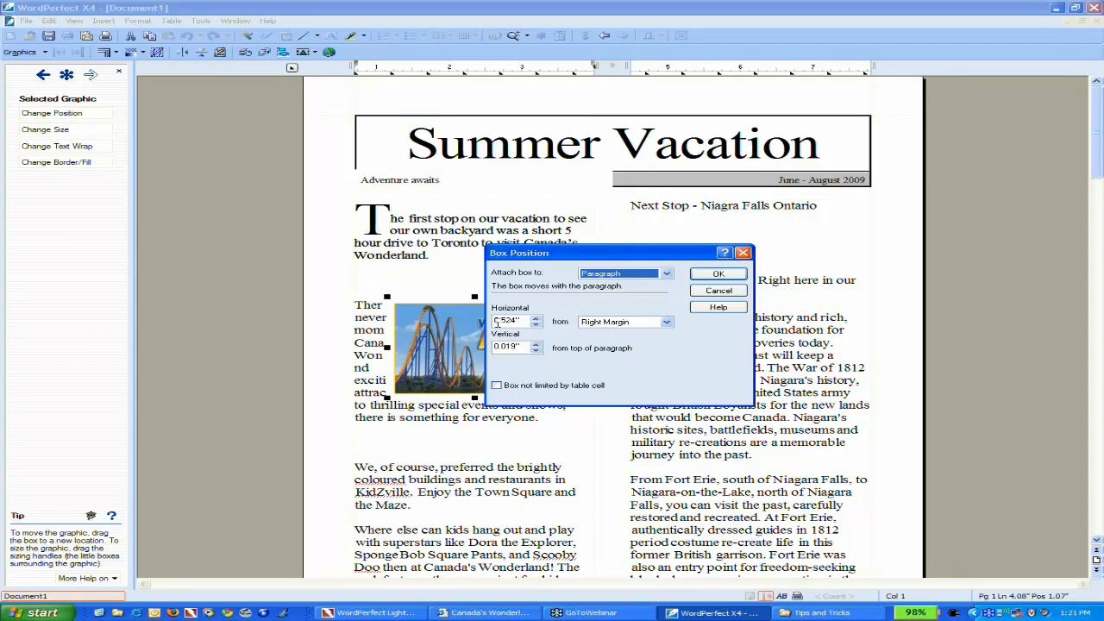
{"action": "left_click", "coordinate": [664, 323]}
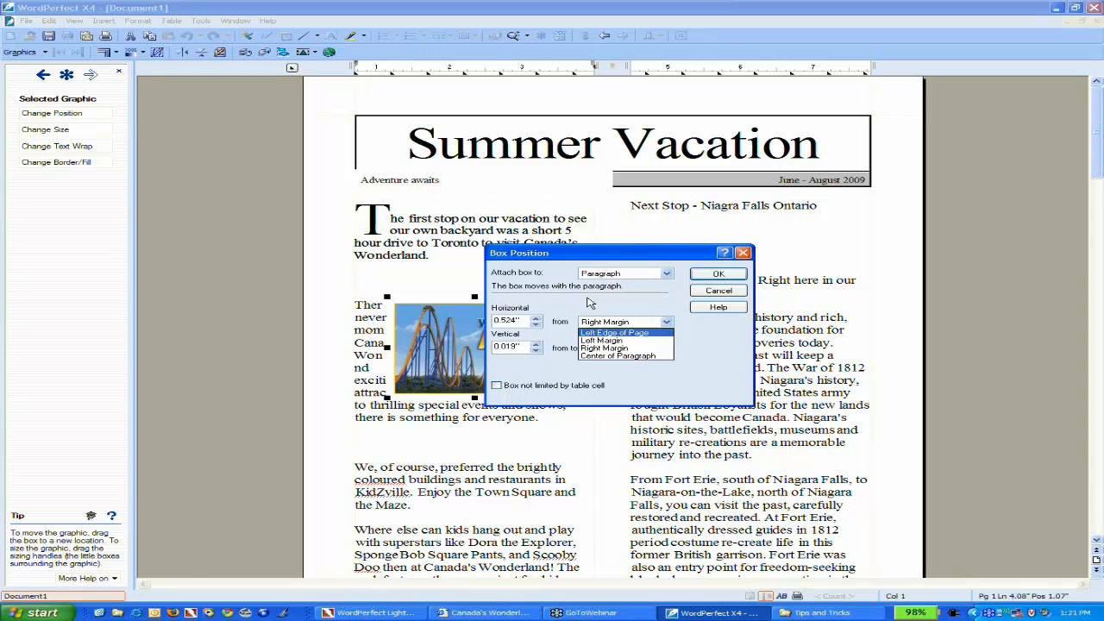
{"action": "left_click", "coordinate": [717, 273]}
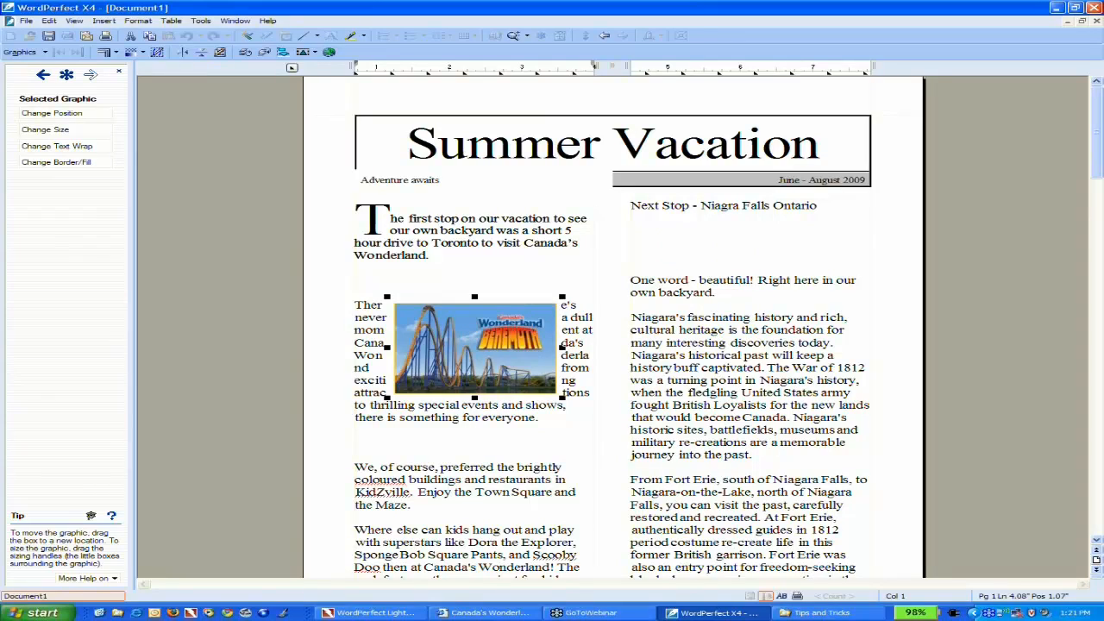
Step: Try the property-bar wrap options and set text wrap to Neither Side so the picture sits alone
{"action": "right_click", "coordinate": [474, 362]}
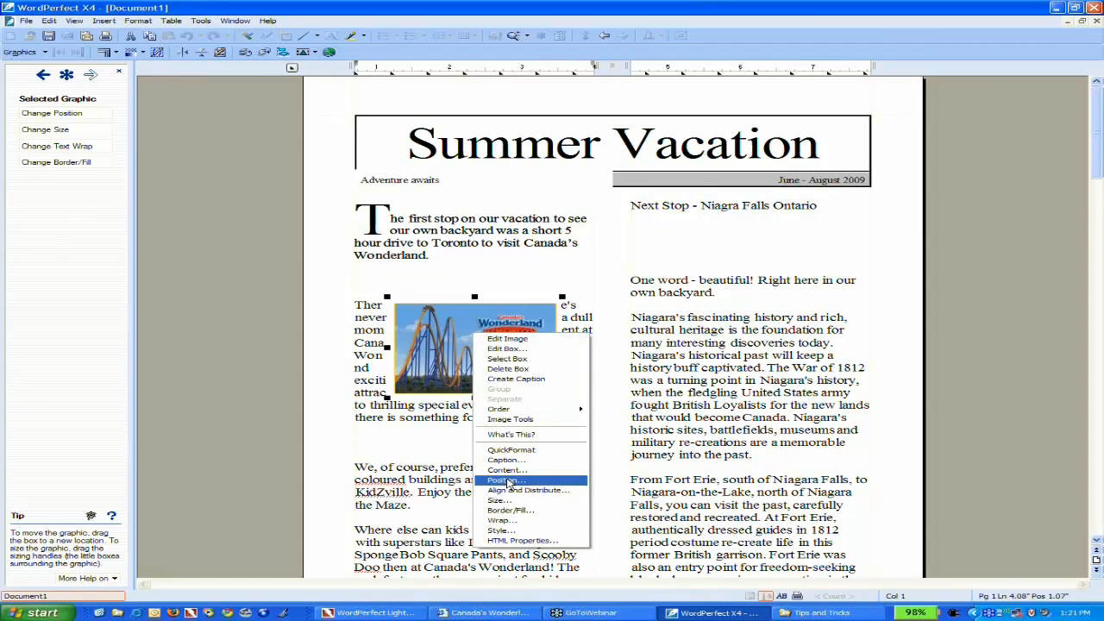
{"action": "mouse_move", "coordinate": [504, 521]}
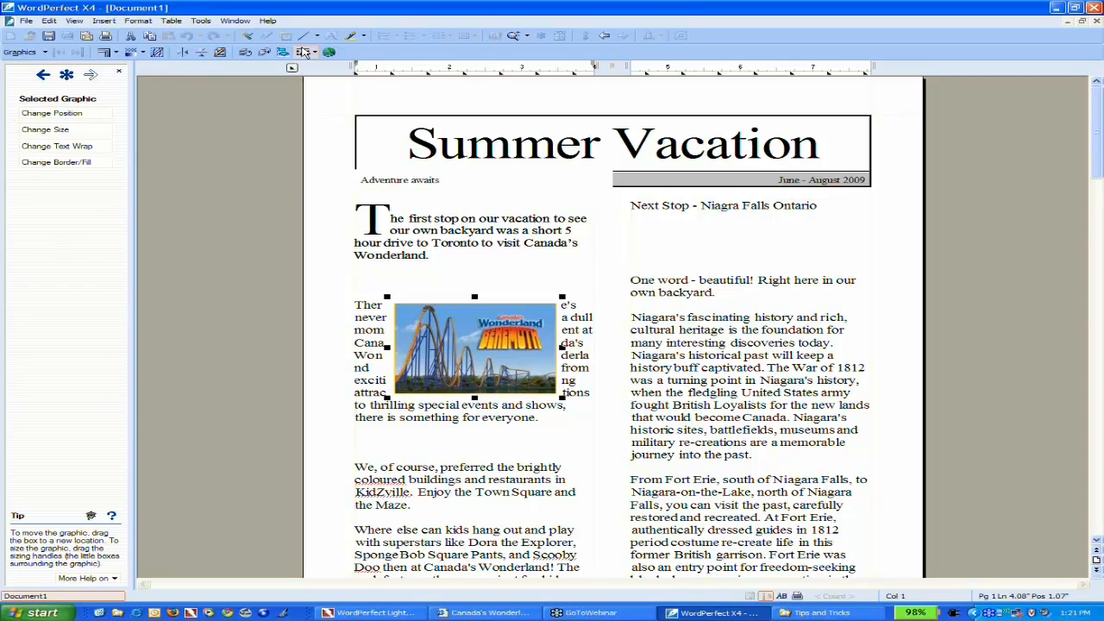
{"action": "mouse_move", "coordinate": [307, 52]}
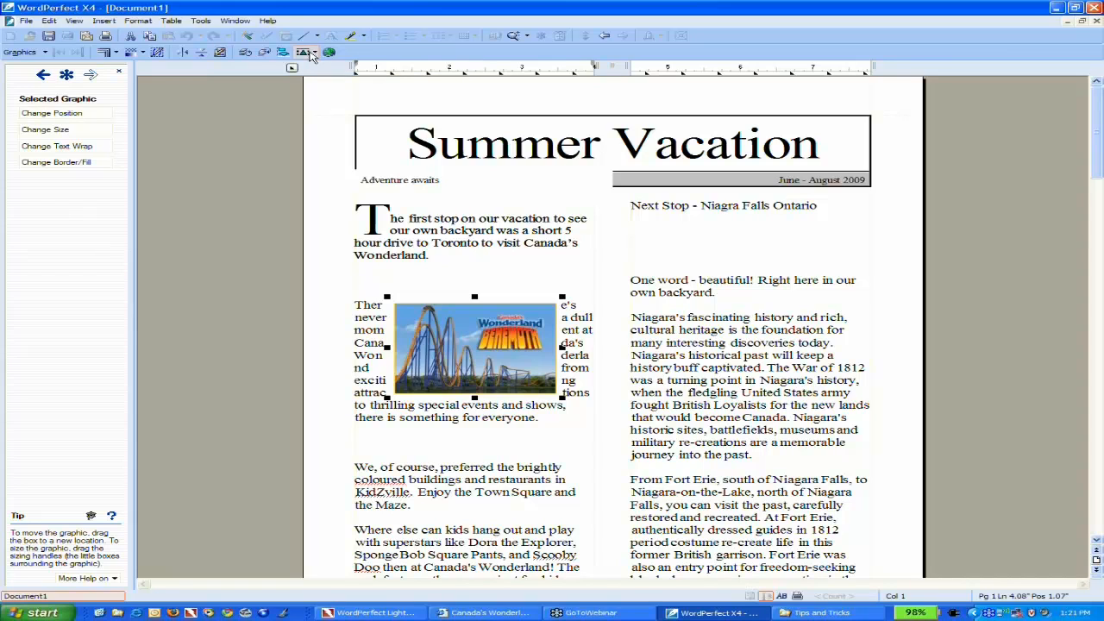
{"action": "left_click", "coordinate": [305, 52]}
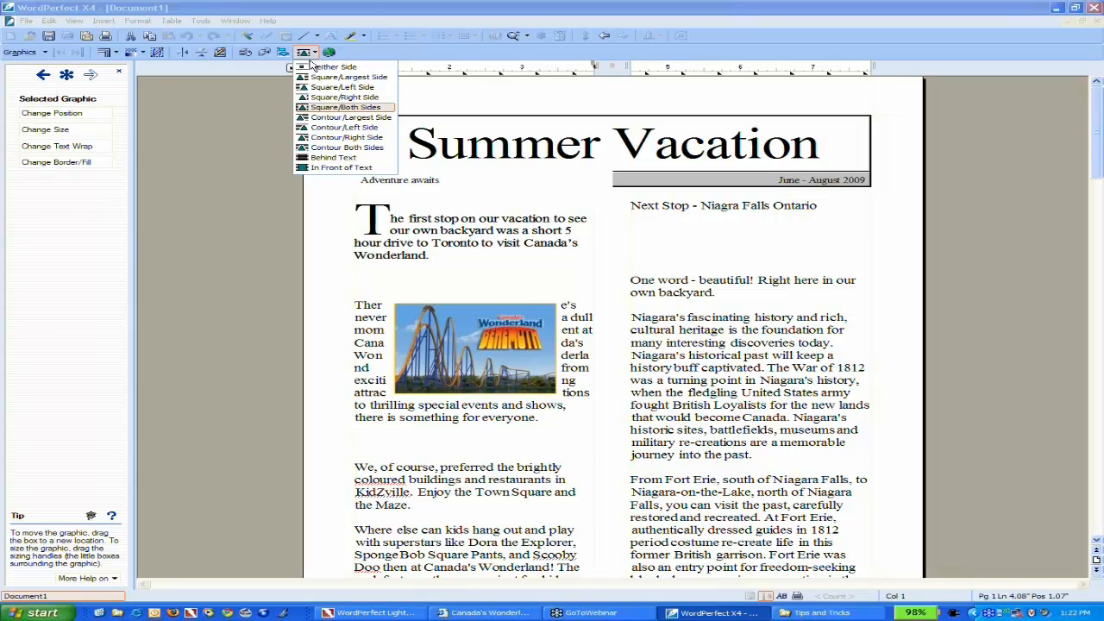
{"action": "mouse_move", "coordinate": [351, 118]}
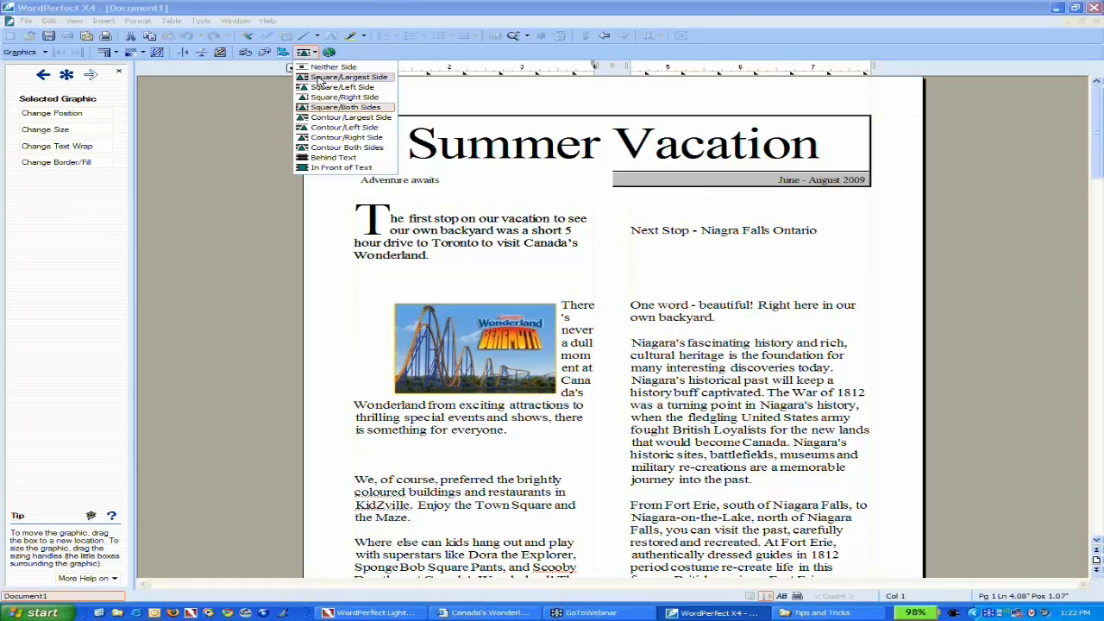
{"action": "left_click", "coordinate": [345, 96]}
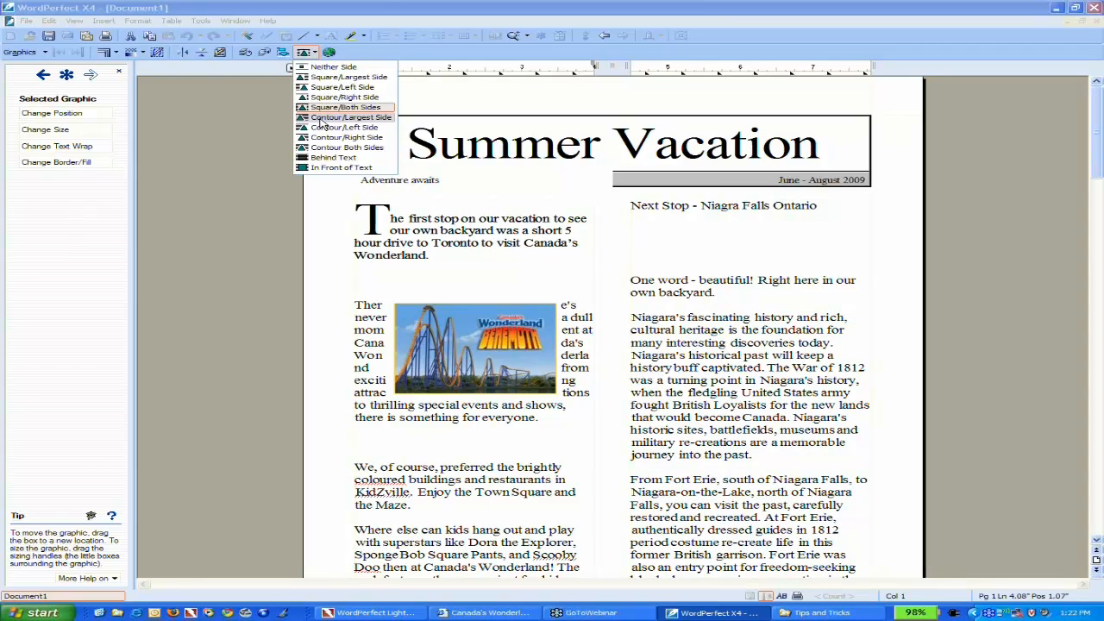
{"action": "left_click", "coordinate": [344, 128]}
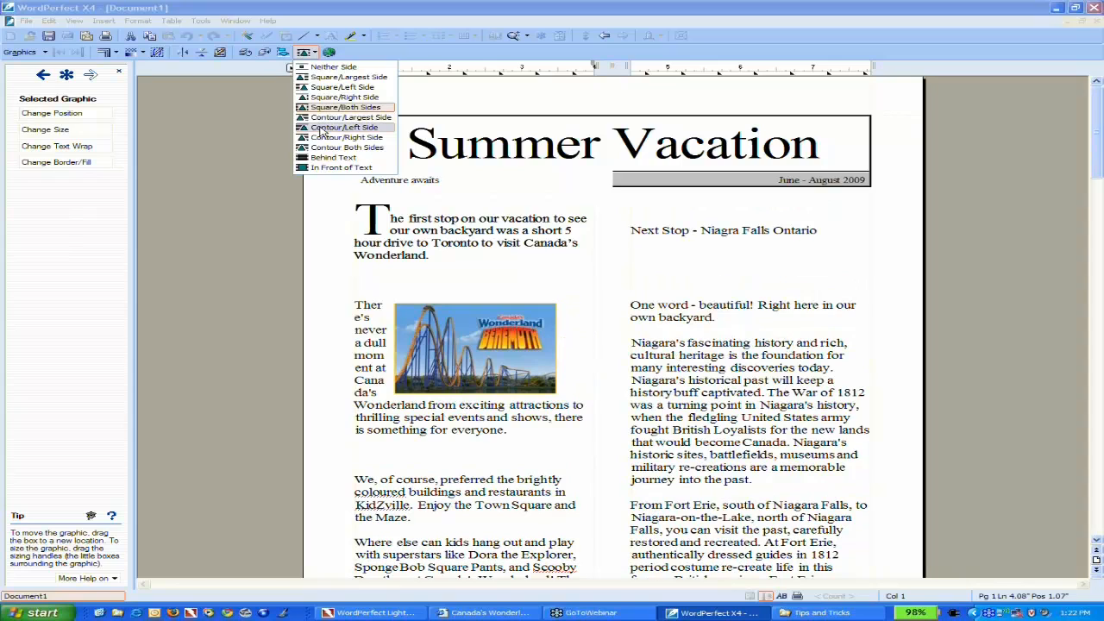
{"action": "left_click", "coordinate": [345, 138]}
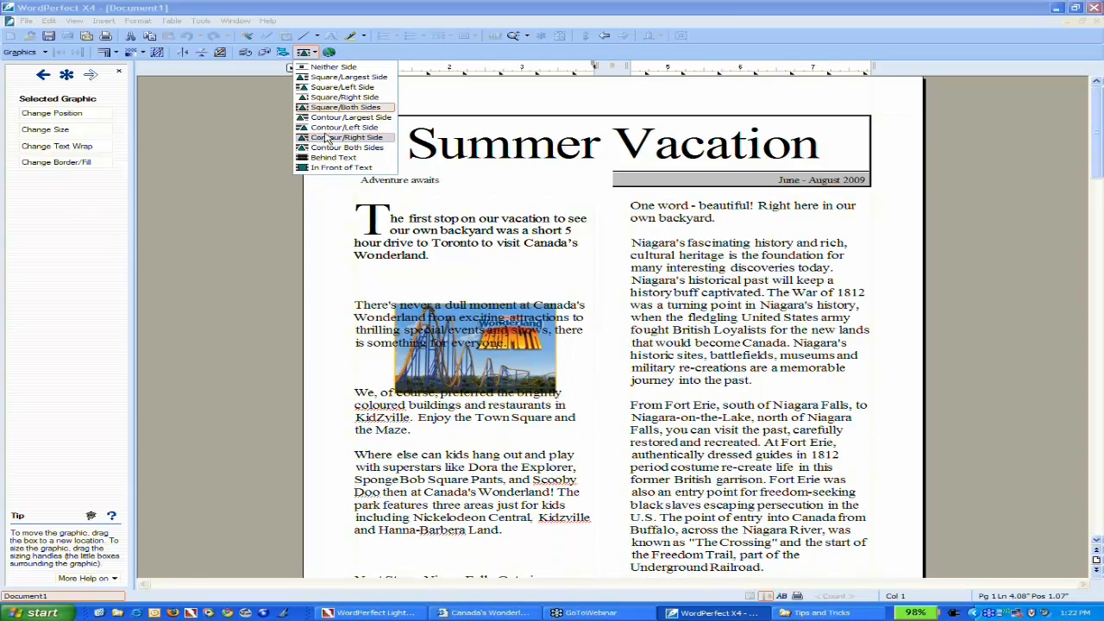
{"action": "left_click", "coordinate": [345, 76]}
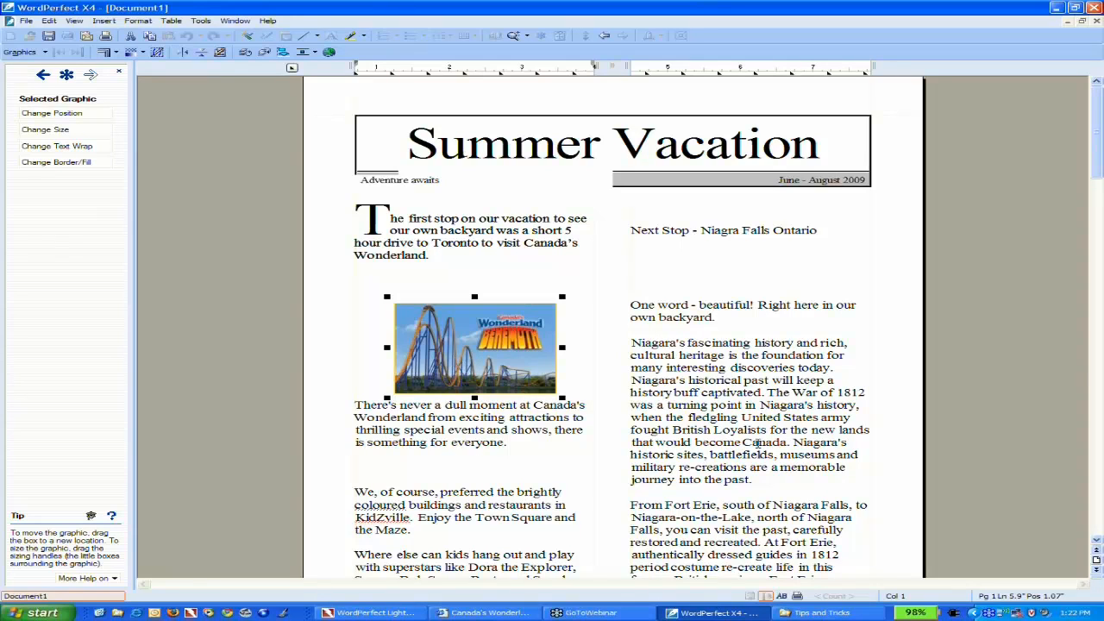
Step: Select the word KidZville and make it bold blue from the property bar
{"action": "scroll", "scroll_direction": "down", "scroll_amount": 3}
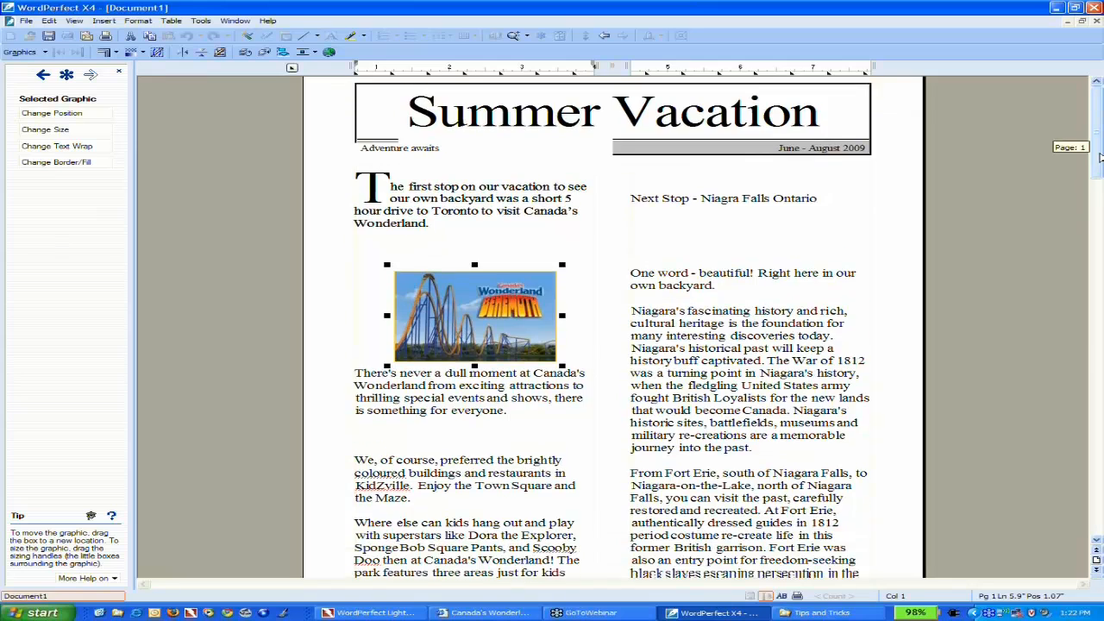
{"action": "scroll", "scroll_direction": "down", "scroll_amount": 3}
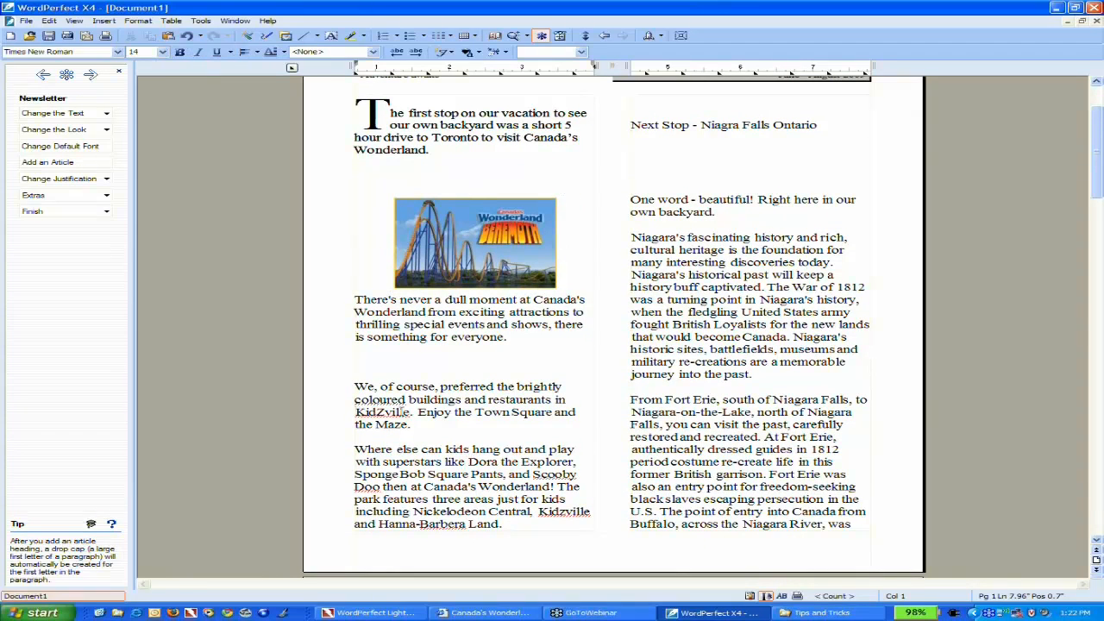
{"action": "double_click", "coordinate": [383, 410]}
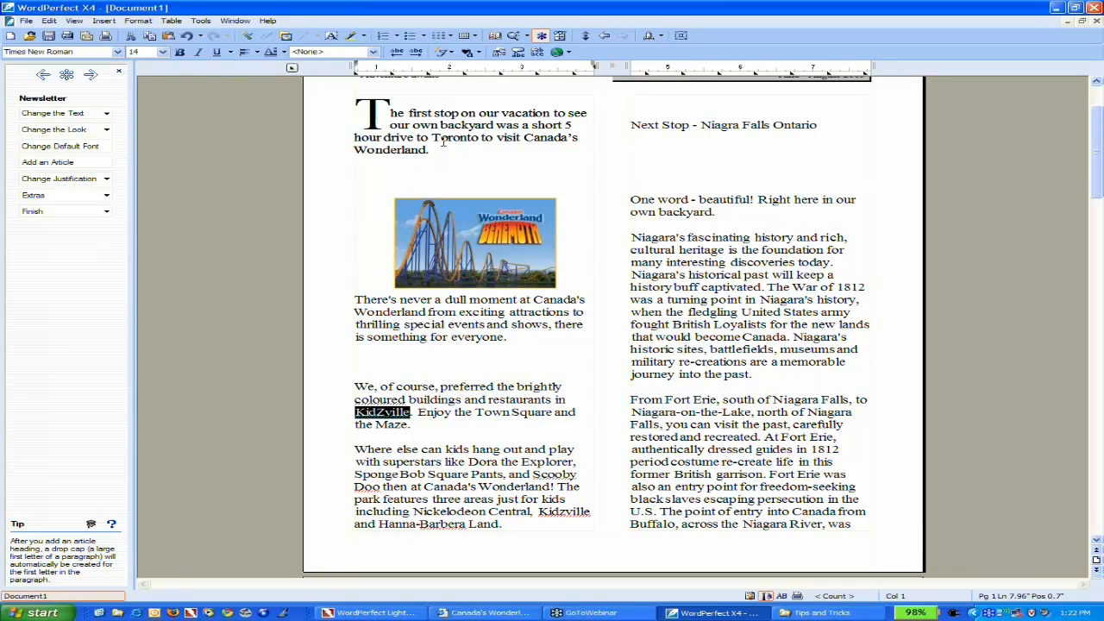
{"action": "left_click", "coordinate": [469, 52]}
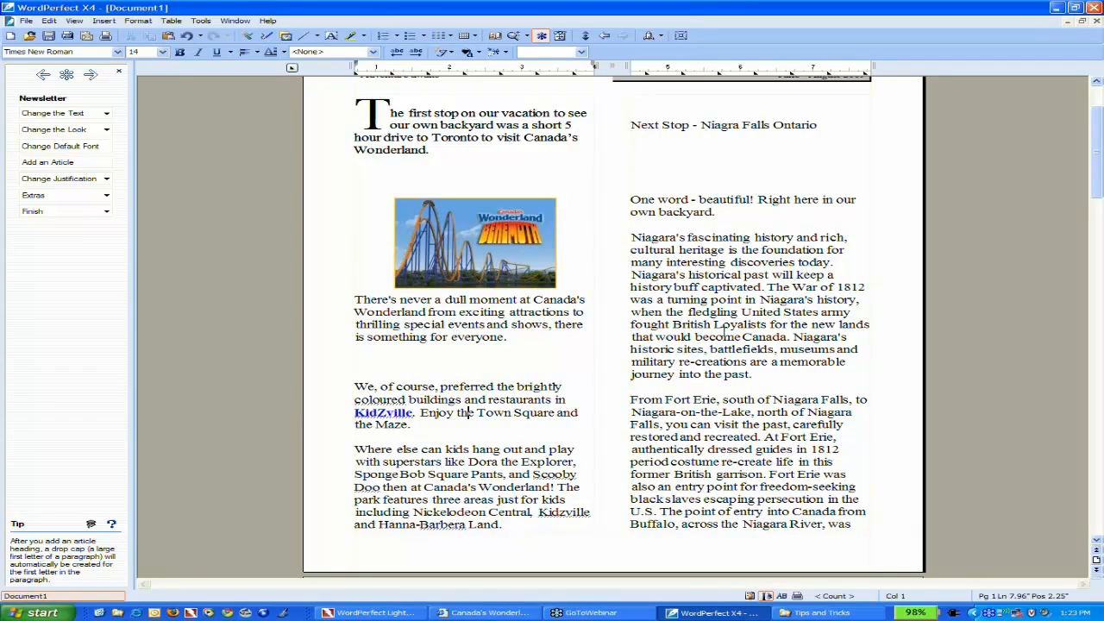
{"action": "mouse_move", "coordinate": [724, 331]}
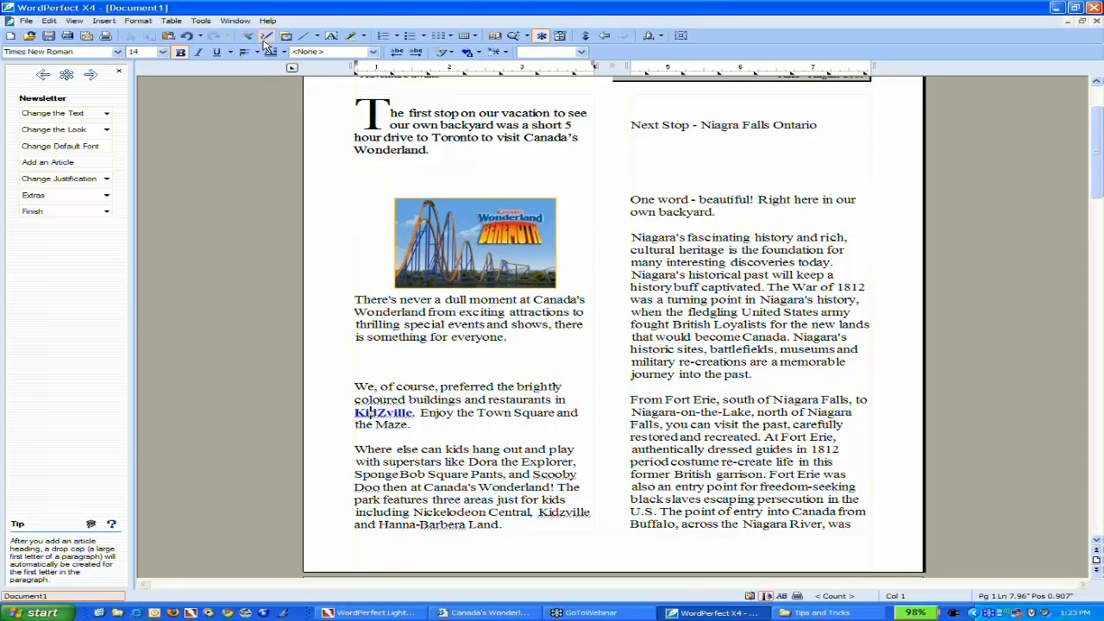
{"action": "mouse_move", "coordinate": [244, 35]}
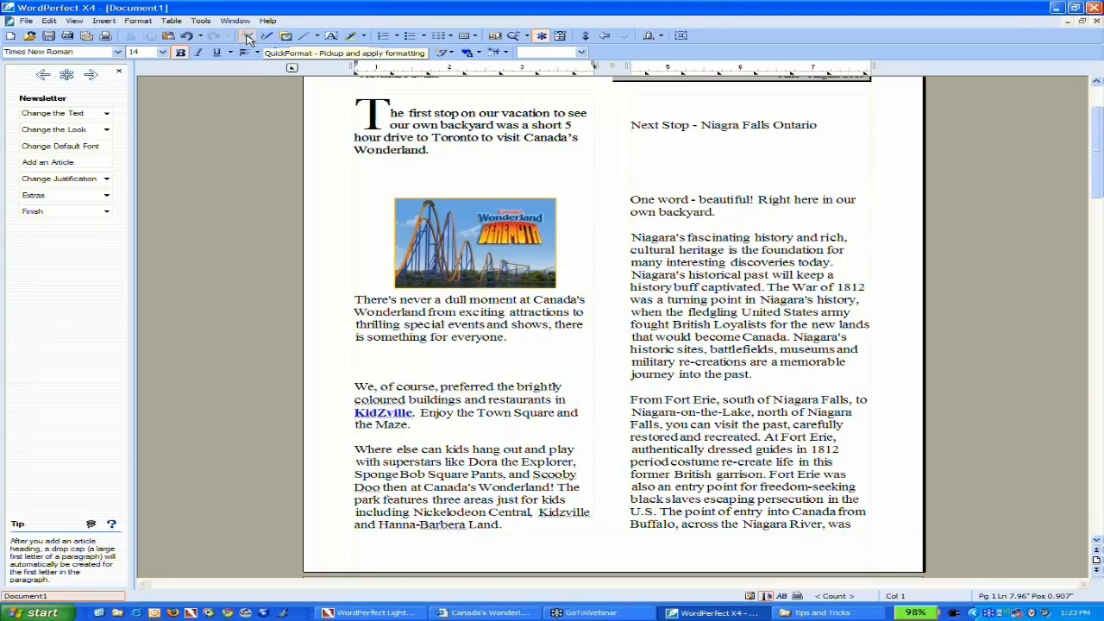
Step: Use QuickFormat with Selected characters to copy KidZville's styling onto the Niagara words
{"action": "left_click", "coordinate": [249, 34]}
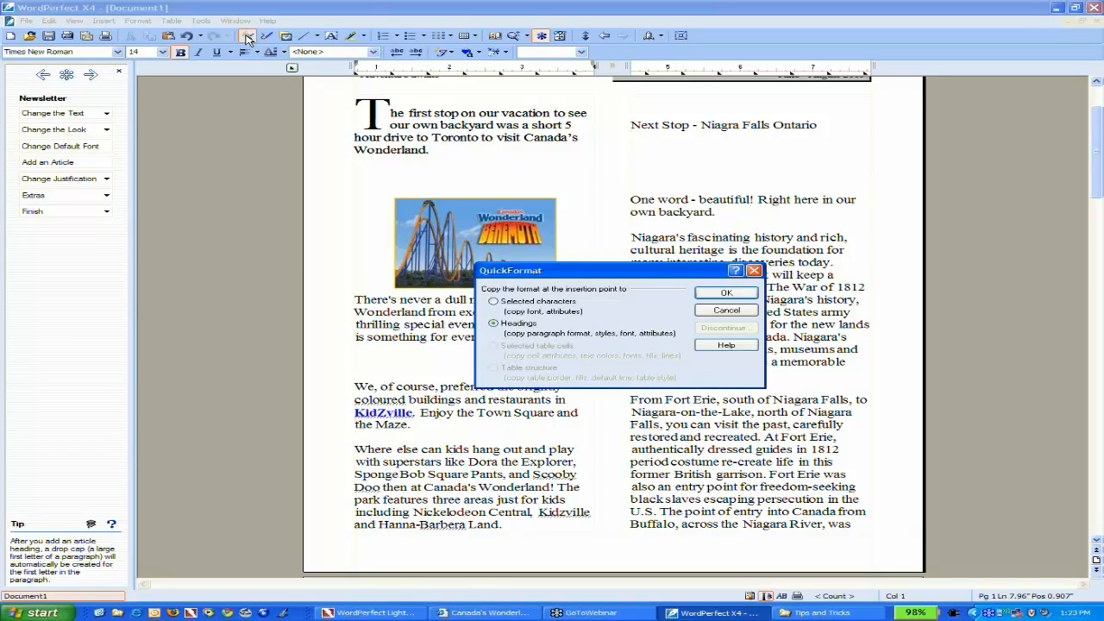
{"action": "mouse_move", "coordinate": [586, 285]}
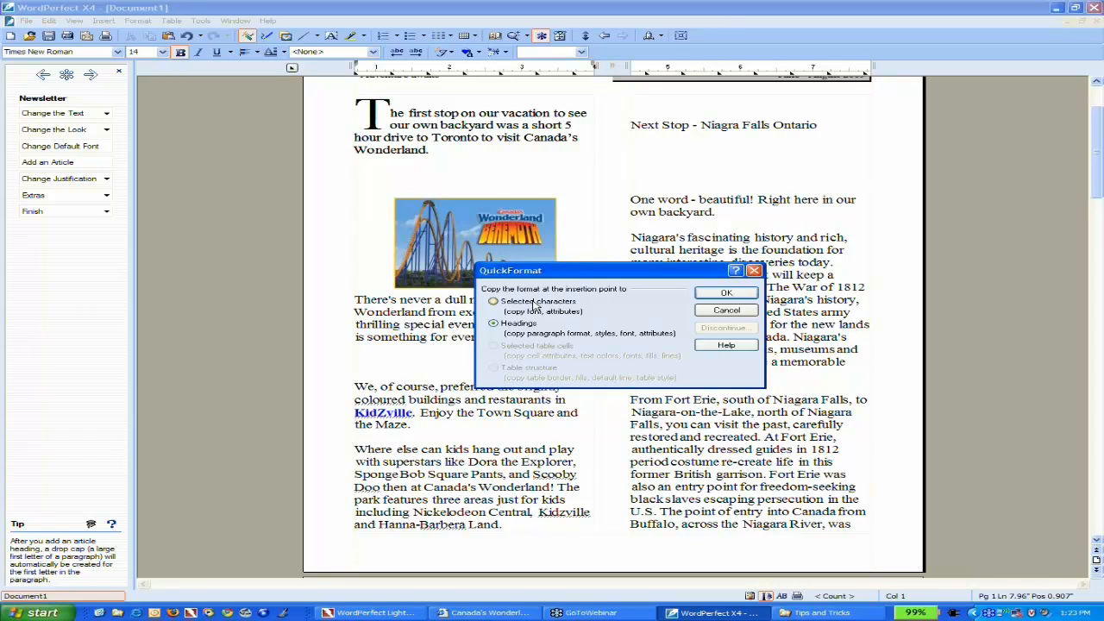
{"action": "left_click", "coordinate": [494, 324]}
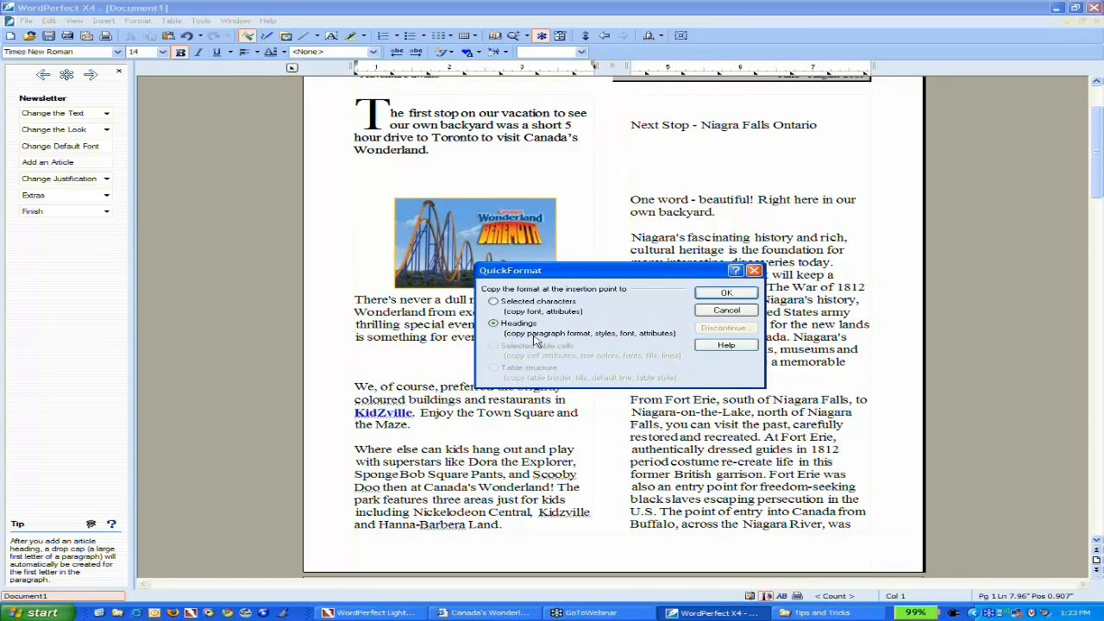
{"action": "left_click", "coordinate": [493, 300]}
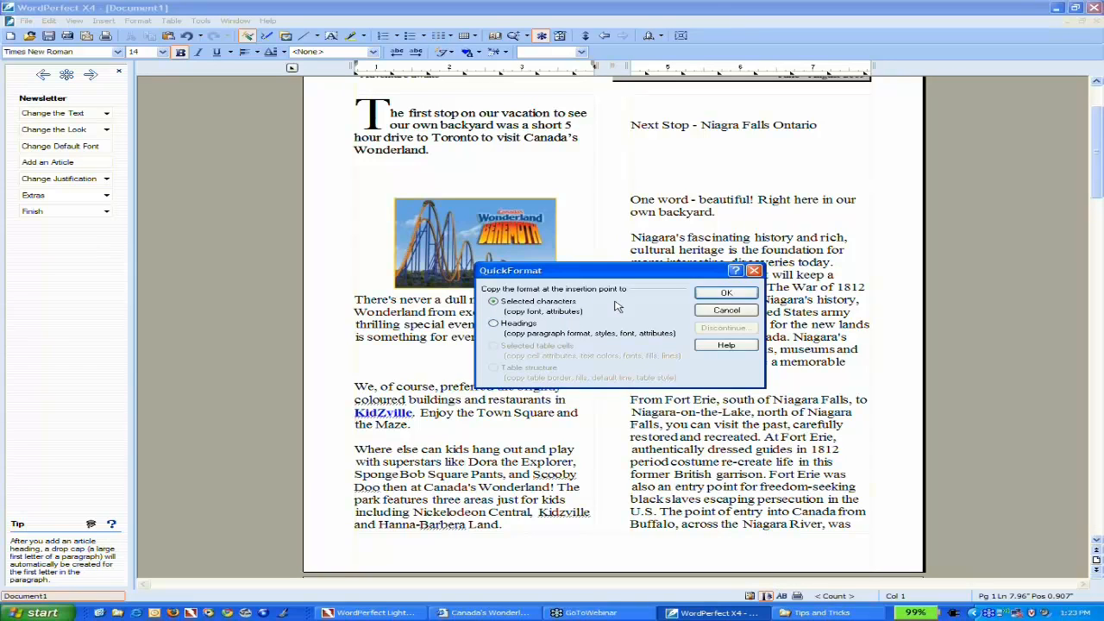
{"action": "left_click", "coordinate": [725, 294]}
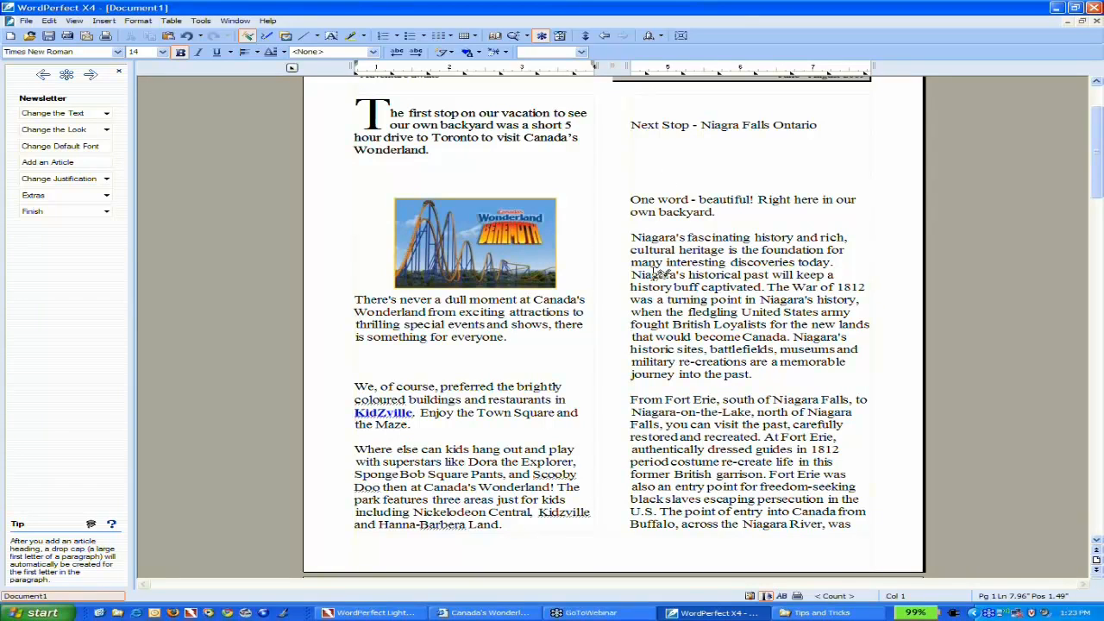
{"action": "double_click", "coordinate": [652, 275]}
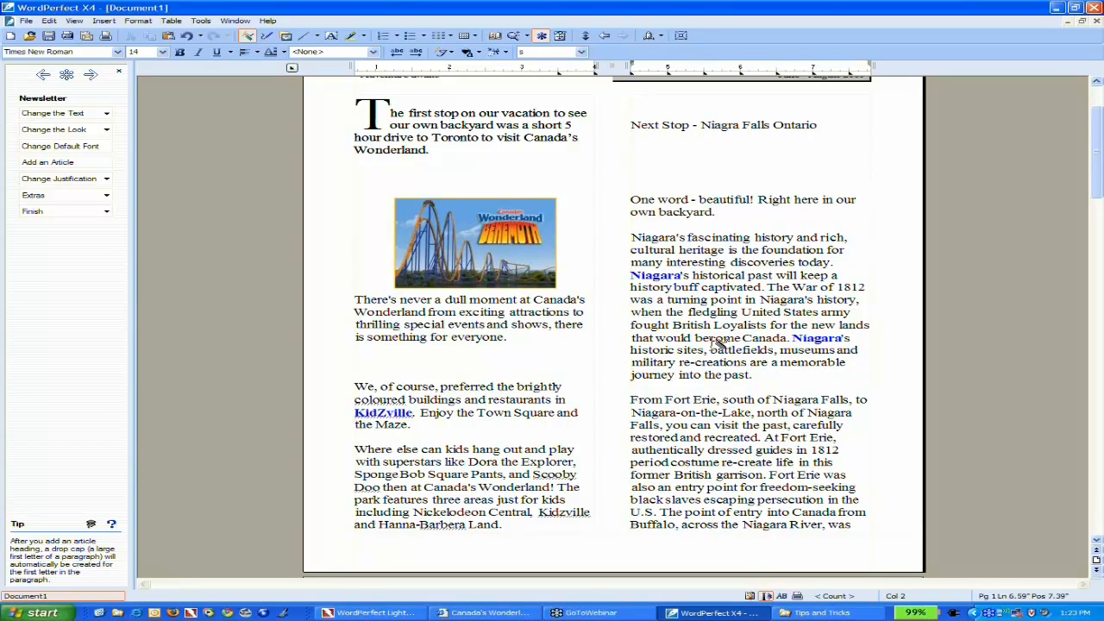
{"action": "mouse_move", "coordinate": [779, 400]}
{"action": "type", "text": "heritage"}
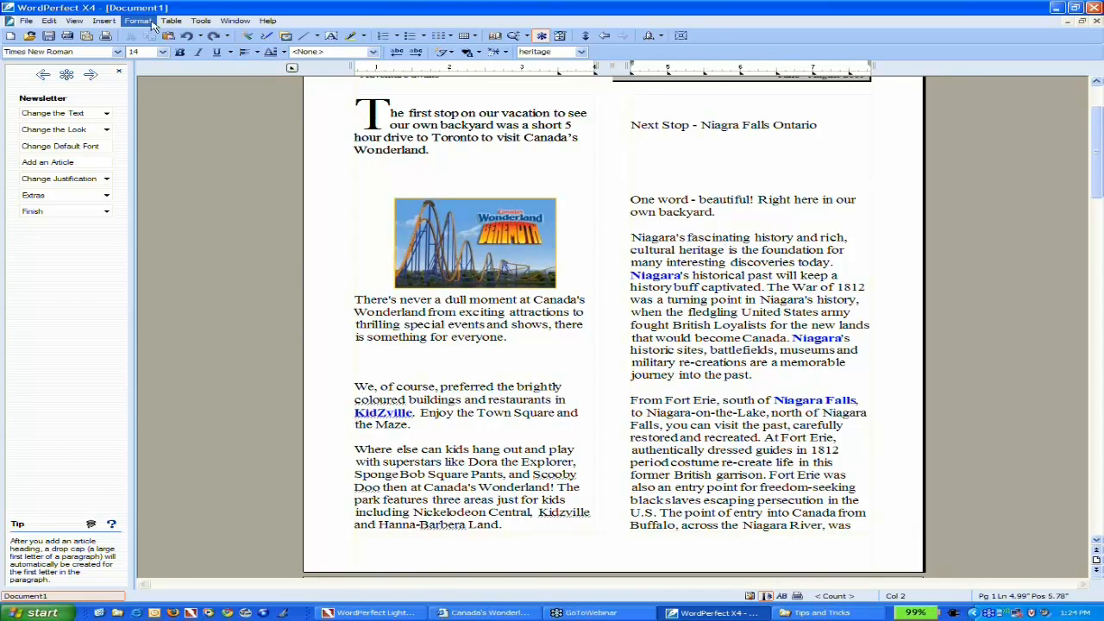
Step: Insert kidzville.wpg from WPO X4 > webinars > Tips and Tricks into the newsletter
{"action": "left_click", "coordinate": [103, 21]}
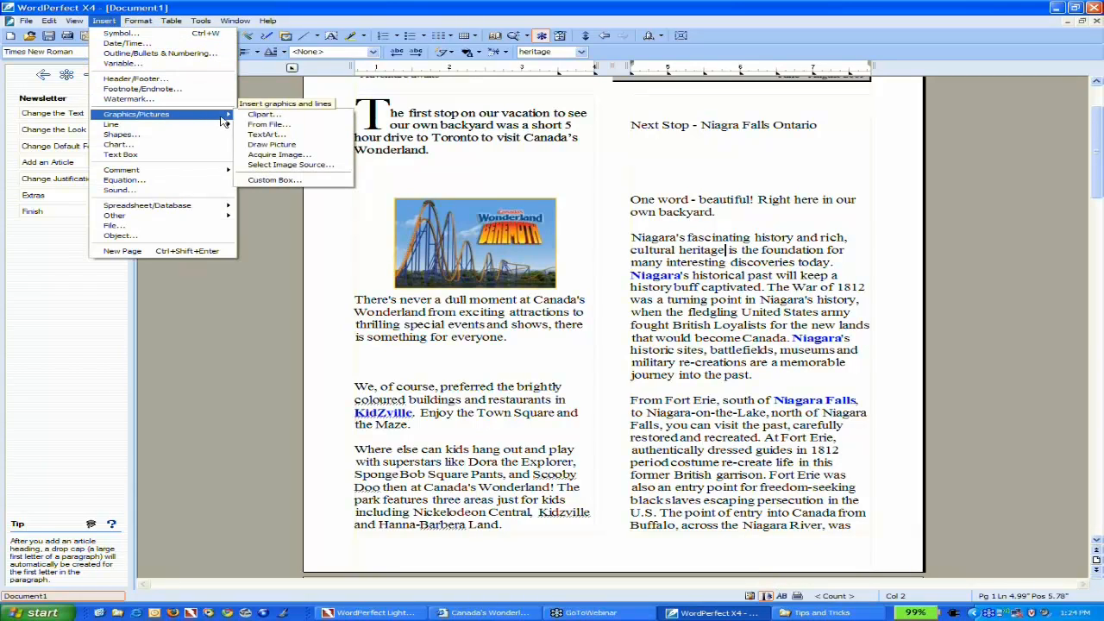
{"action": "mouse_move", "coordinate": [269, 124]}
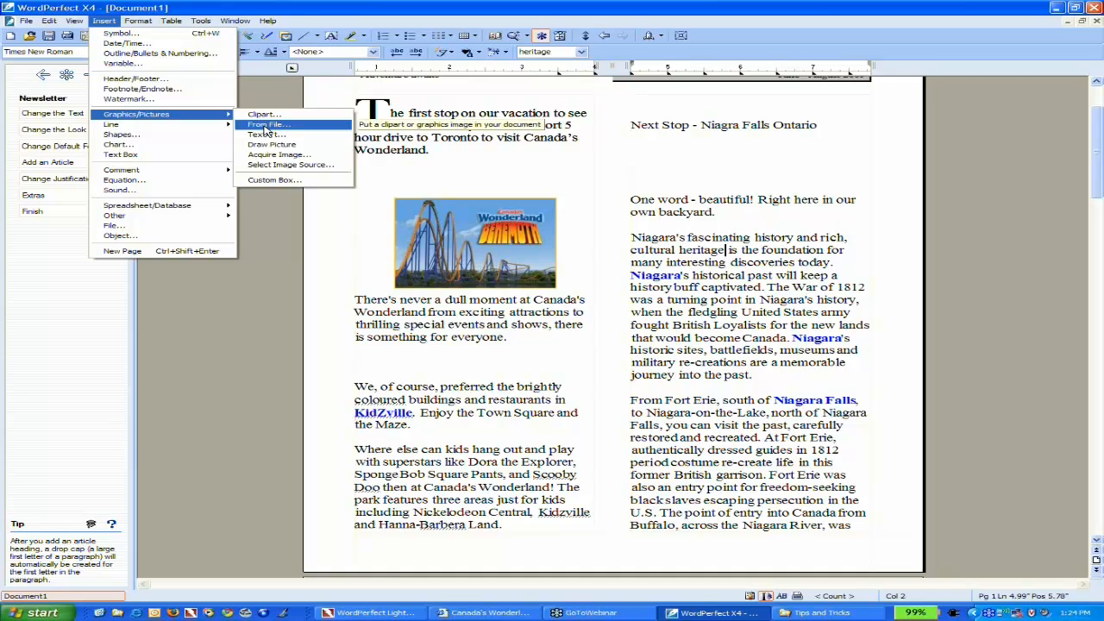
{"action": "mouse_move", "coordinate": [267, 130]}
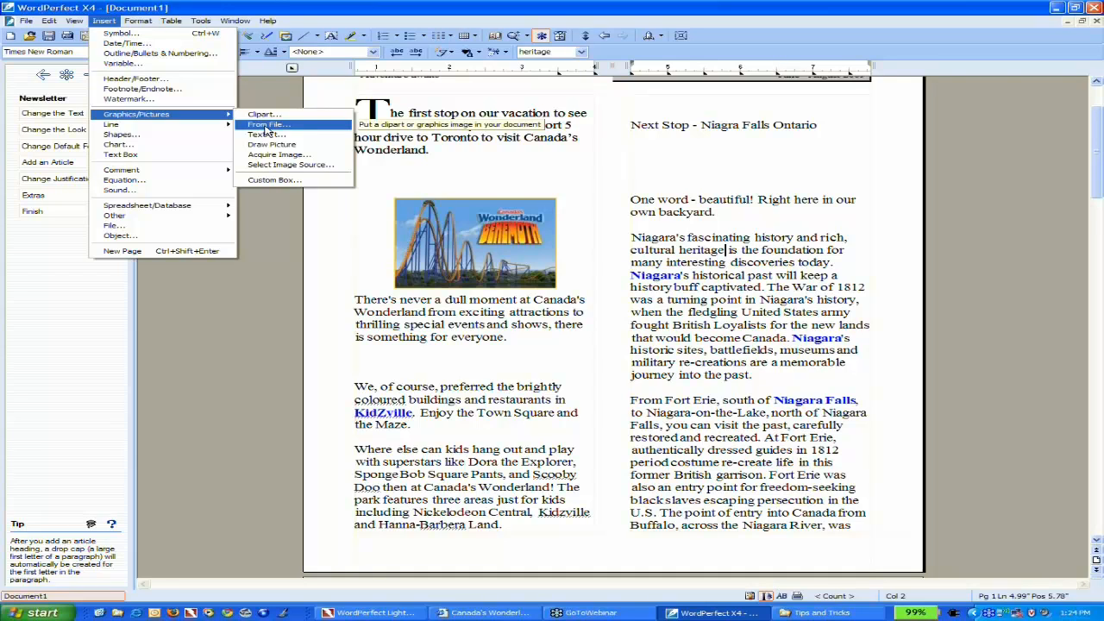
{"action": "left_click", "coordinate": [266, 124]}
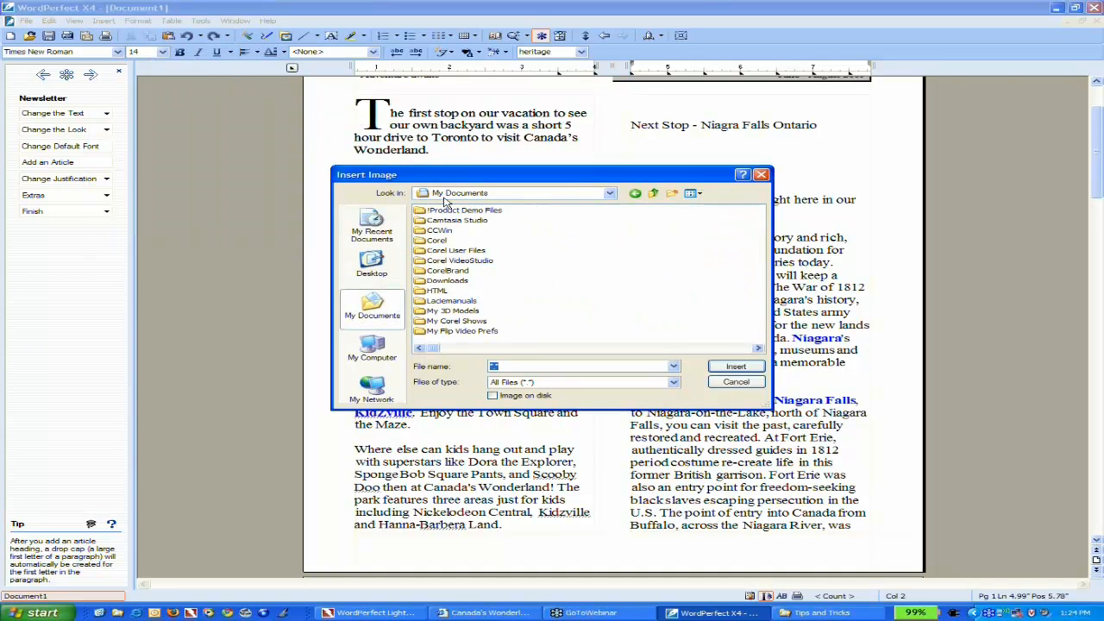
{"action": "double_click", "coordinate": [464, 210]}
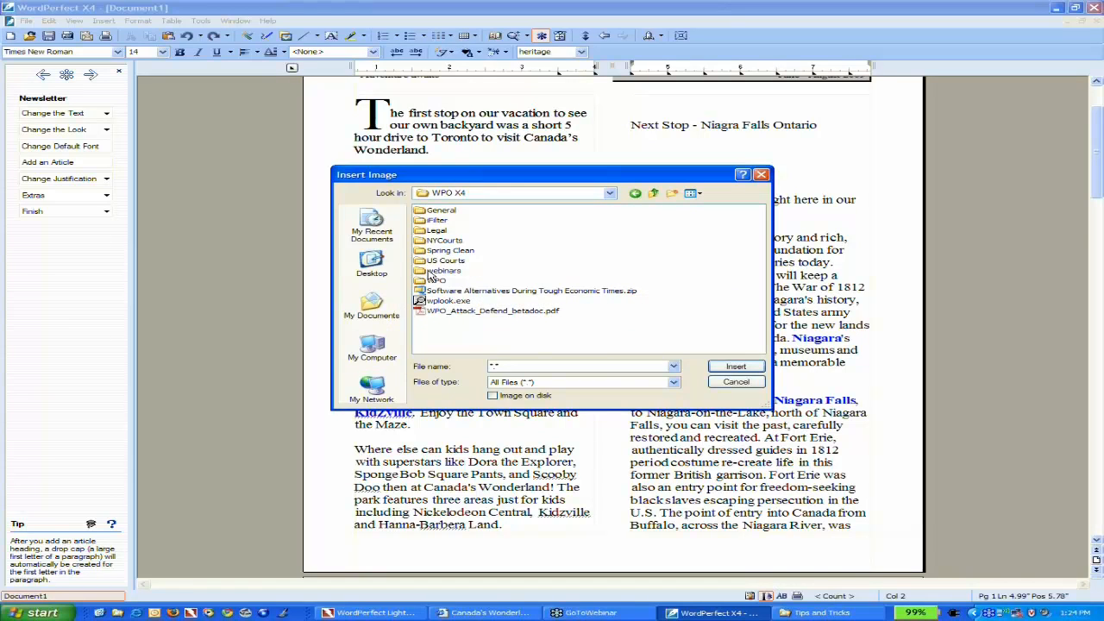
{"action": "double_click", "coordinate": [445, 269]}
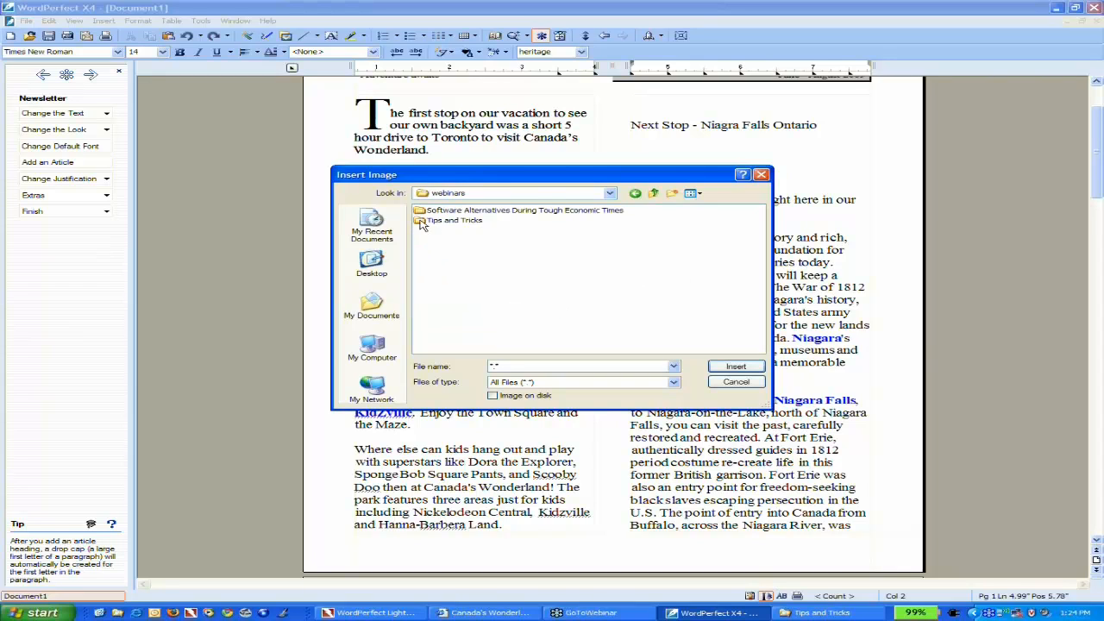
{"action": "double_click", "coordinate": [452, 220]}
{"action": "type", "text": "kidsville.wpg"}
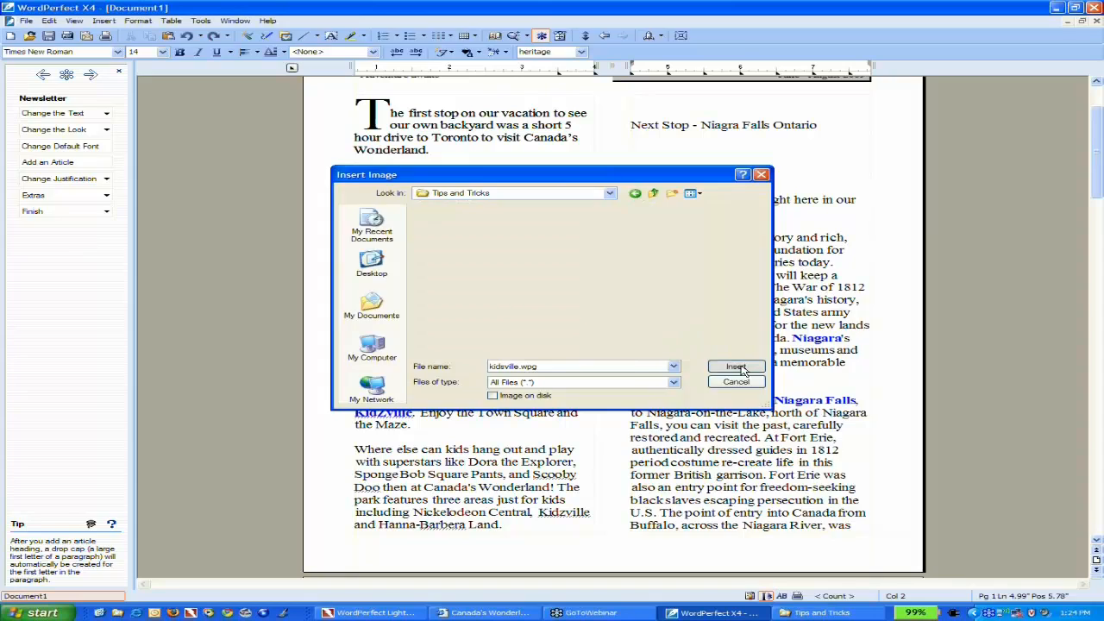
{"action": "left_click", "coordinate": [735, 366]}
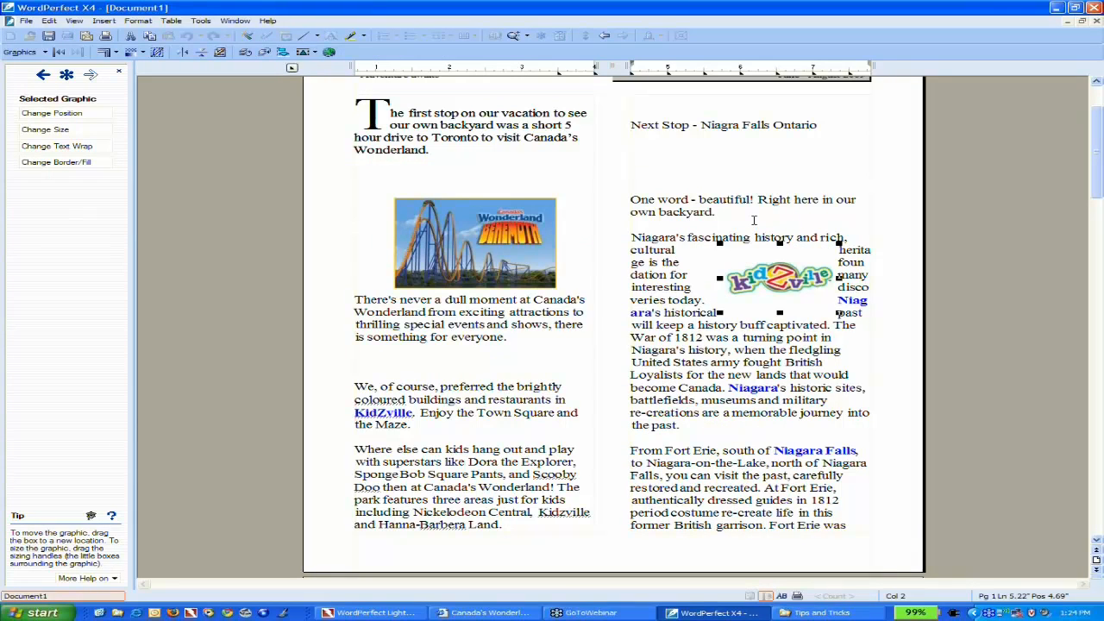
{"action": "mouse_move", "coordinate": [717, 284]}
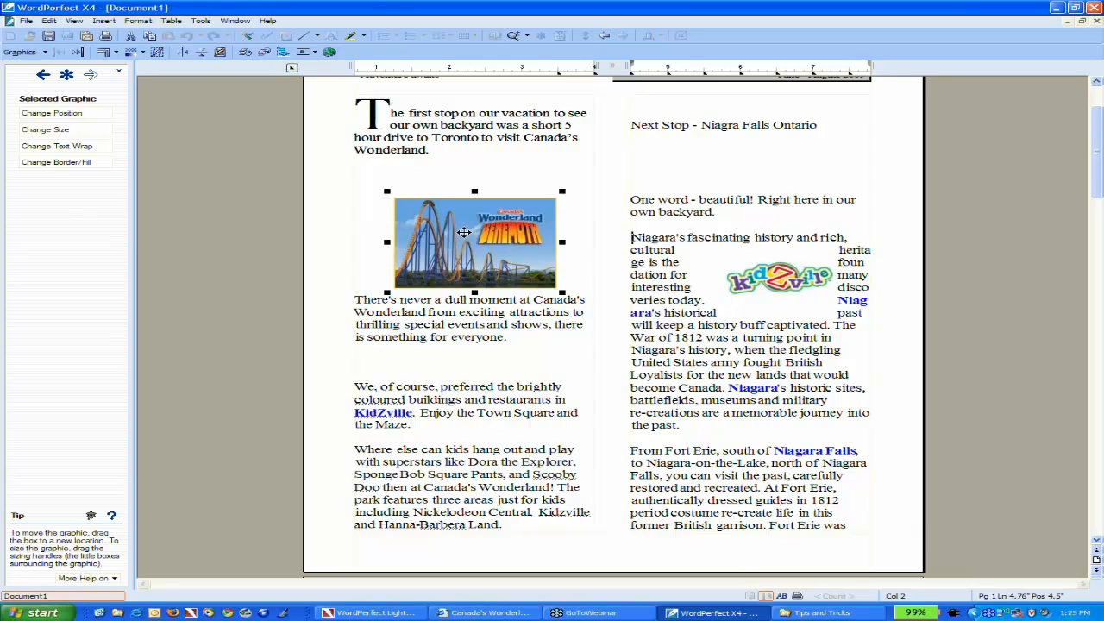
{"action": "mouse_move", "coordinate": [459, 231]}
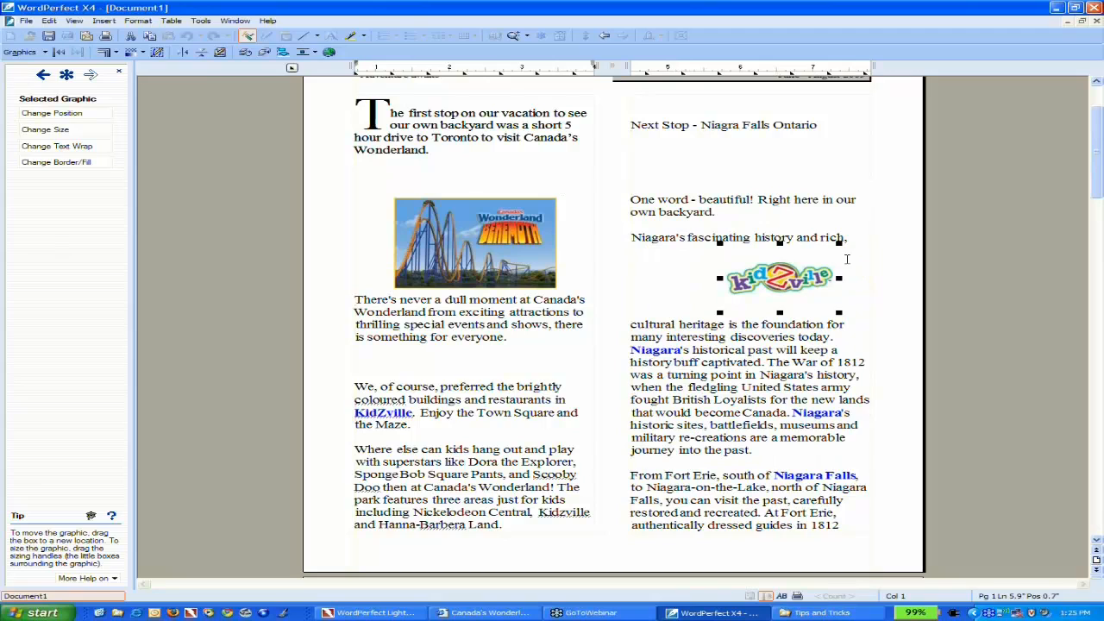
{"action": "mouse_move", "coordinate": [662, 307]}
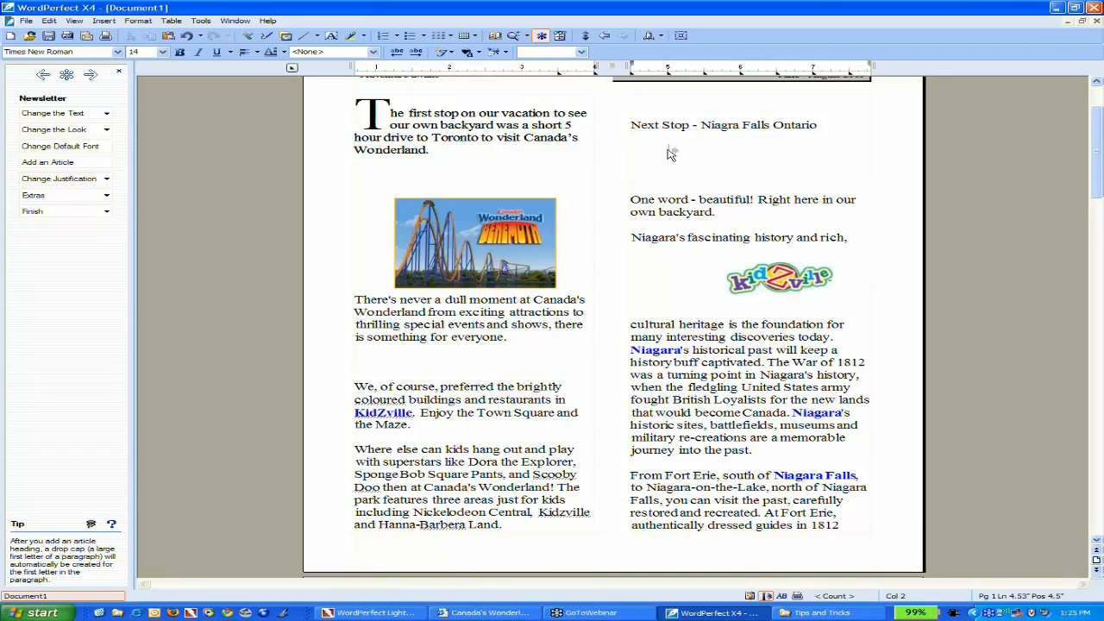
Step: Scroll down to the empty second page under the Adventure awaits heading
{"action": "scroll", "scroll_direction": "down", "scroll_amount": 3}
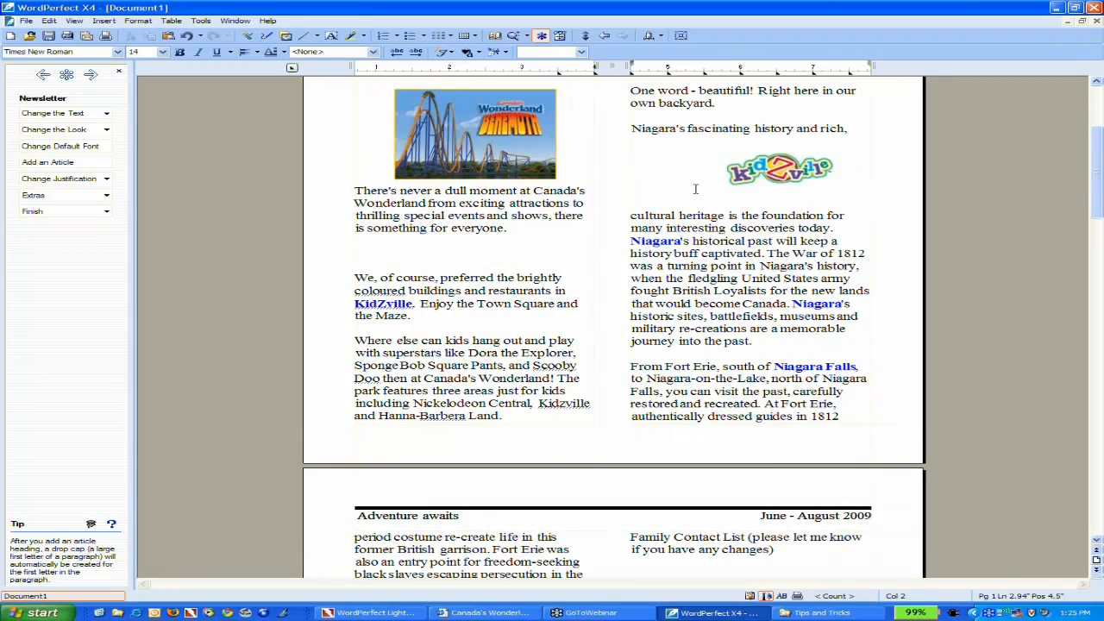
{"action": "scroll", "scroll_direction": "down", "scroll_amount": 3}
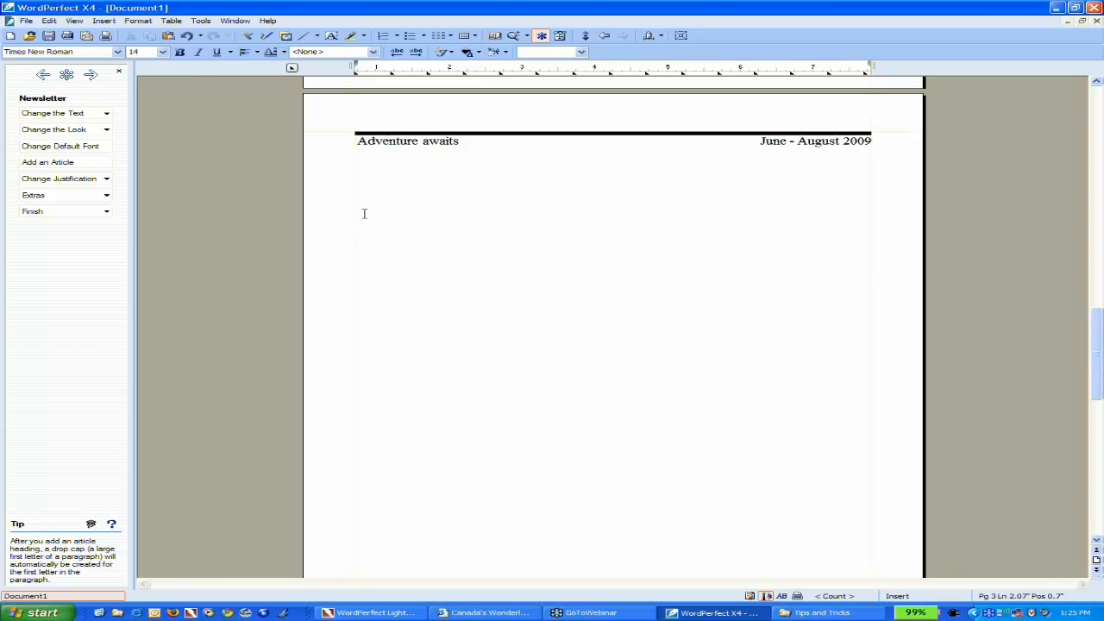
Step: Open the Phone List note in Lightning, select its whole list with Ctrl+A, then close the note
{"action": "left_click", "coordinate": [355, 212]}
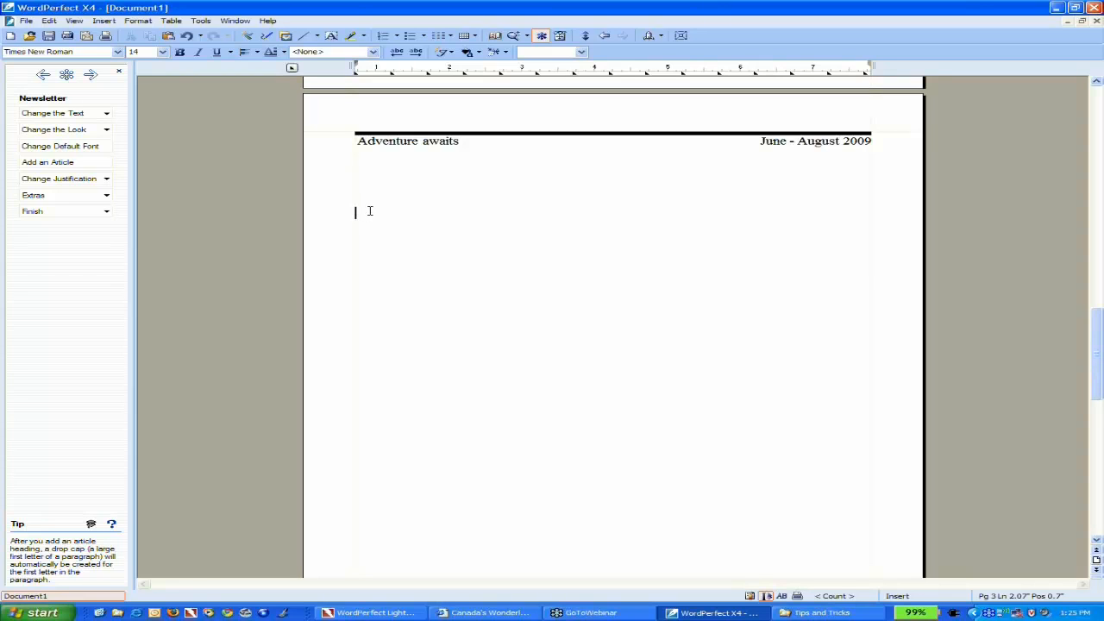
{"action": "mouse_move", "coordinate": [396, 600]}
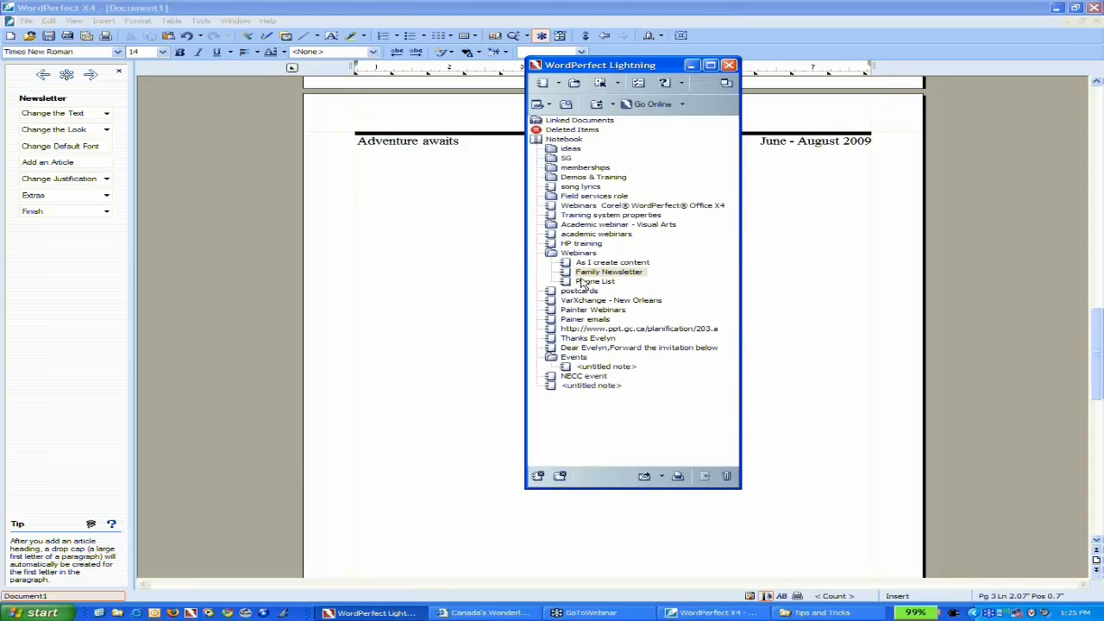
{"action": "mouse_move", "coordinate": [587, 286]}
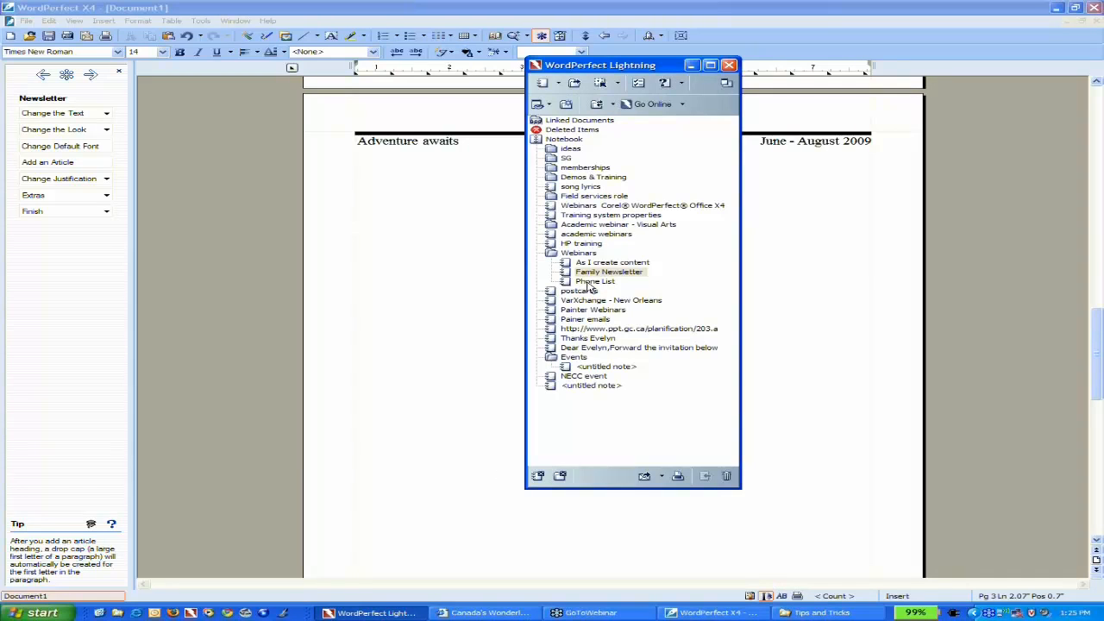
{"action": "left_click", "coordinate": [596, 281]}
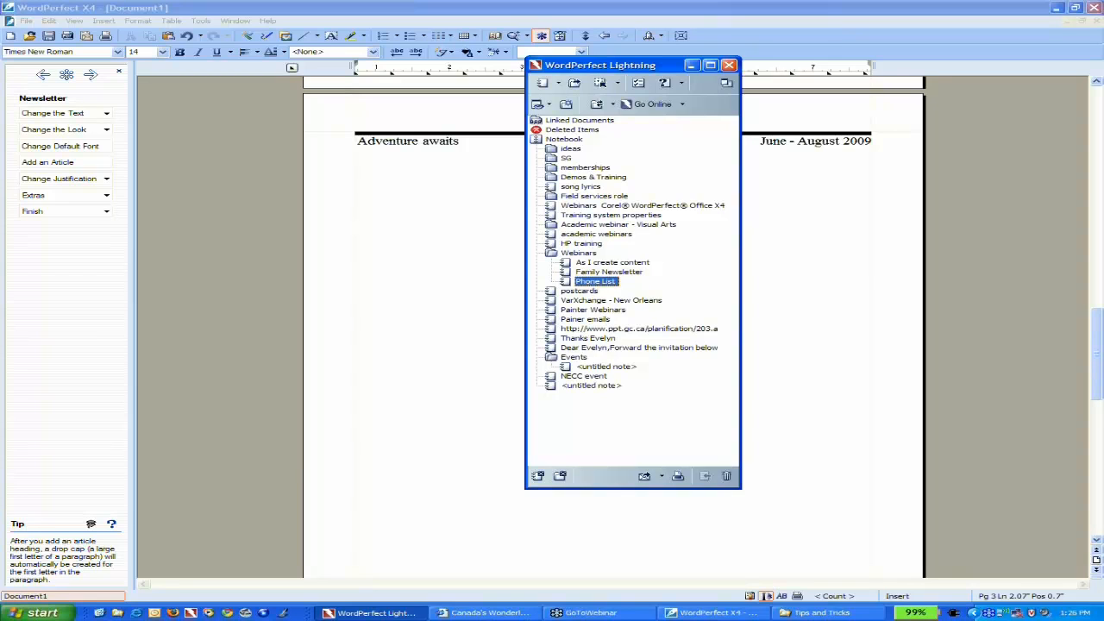
{"action": "double_click", "coordinate": [595, 282]}
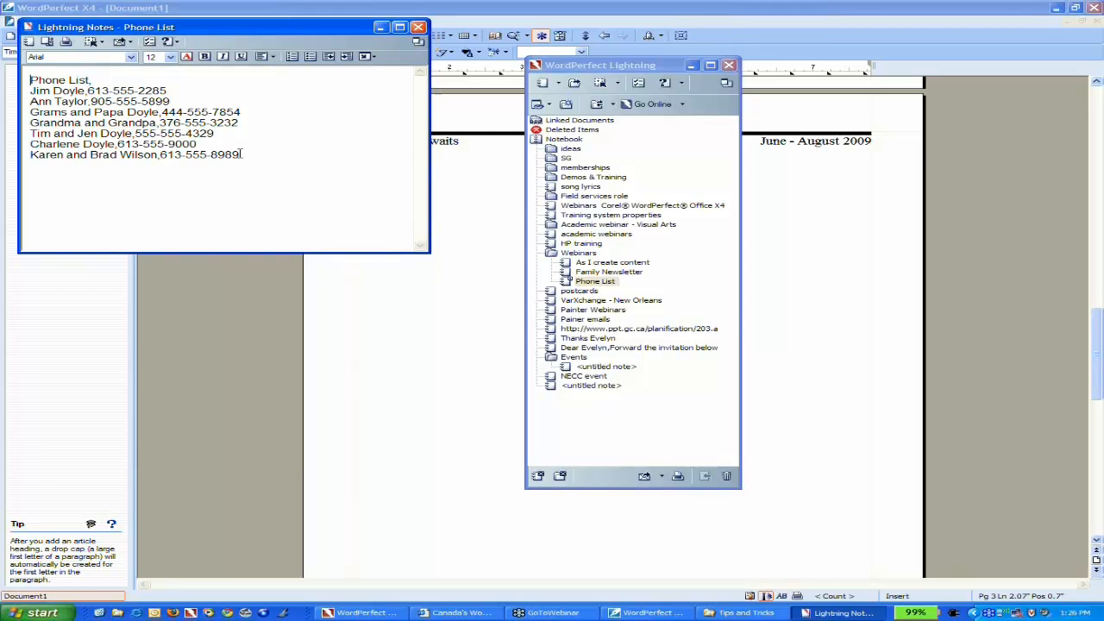
{"action": "key", "text": "ctrl+a"}
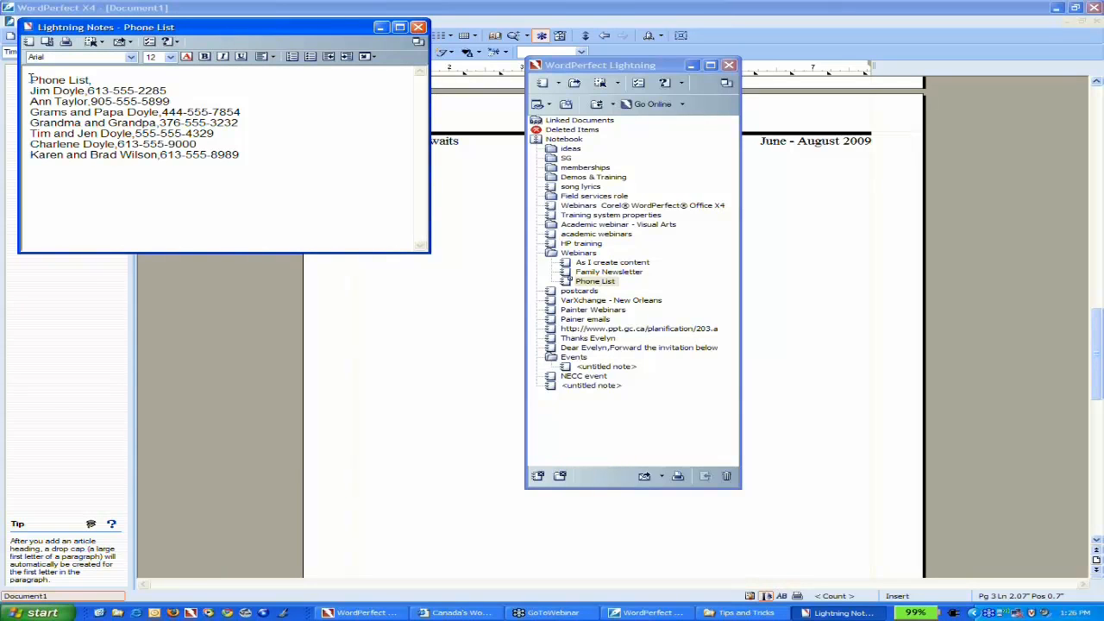
{"action": "key", "text": "ctrl+a"}
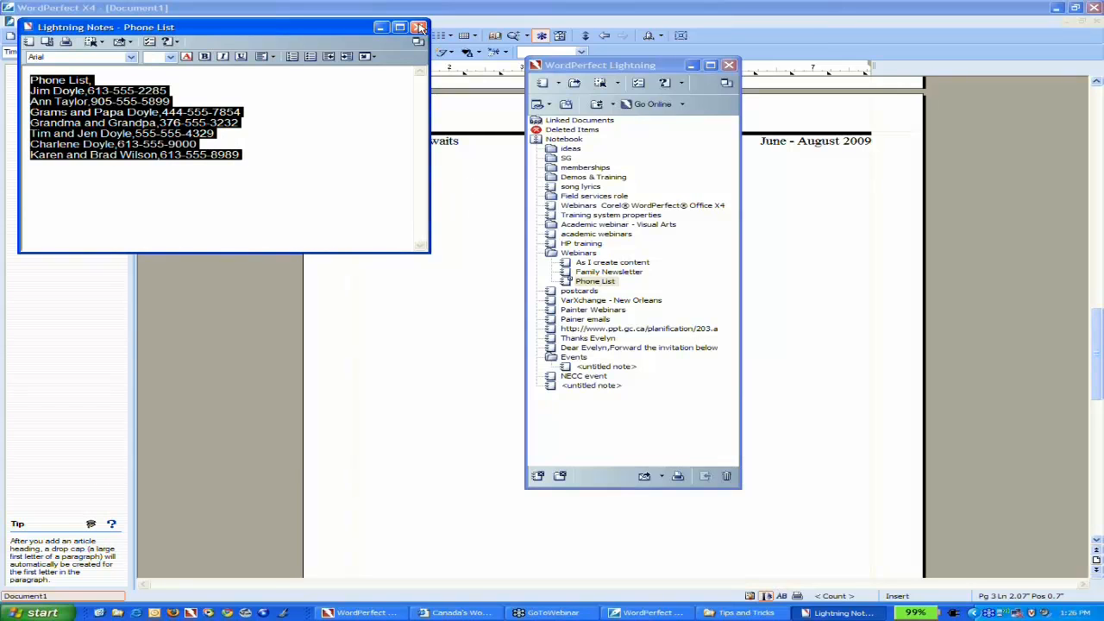
{"action": "left_click", "coordinate": [419, 28]}
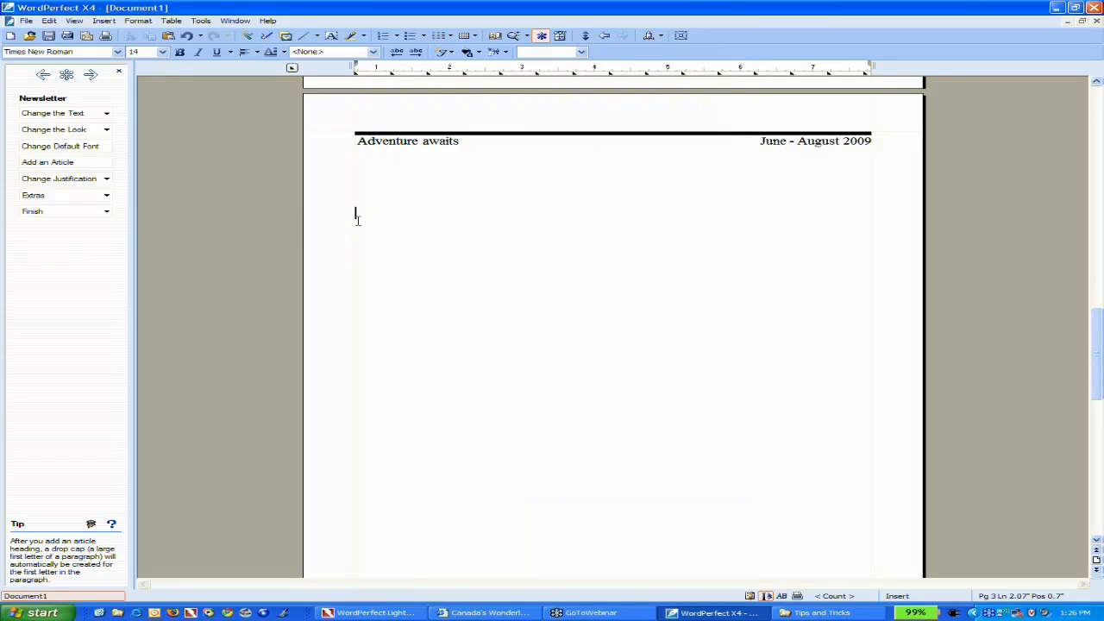
Step: Paste the phone list onto page 2 as unformatted text
{"action": "right_click", "coordinate": [355, 214]}
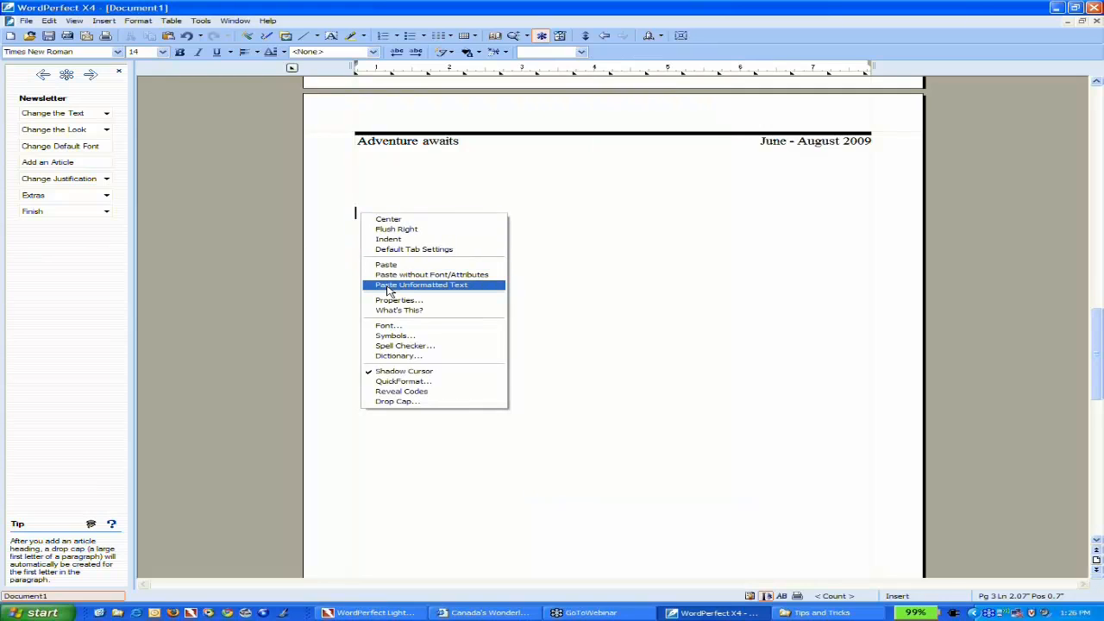
{"action": "left_click", "coordinate": [421, 285]}
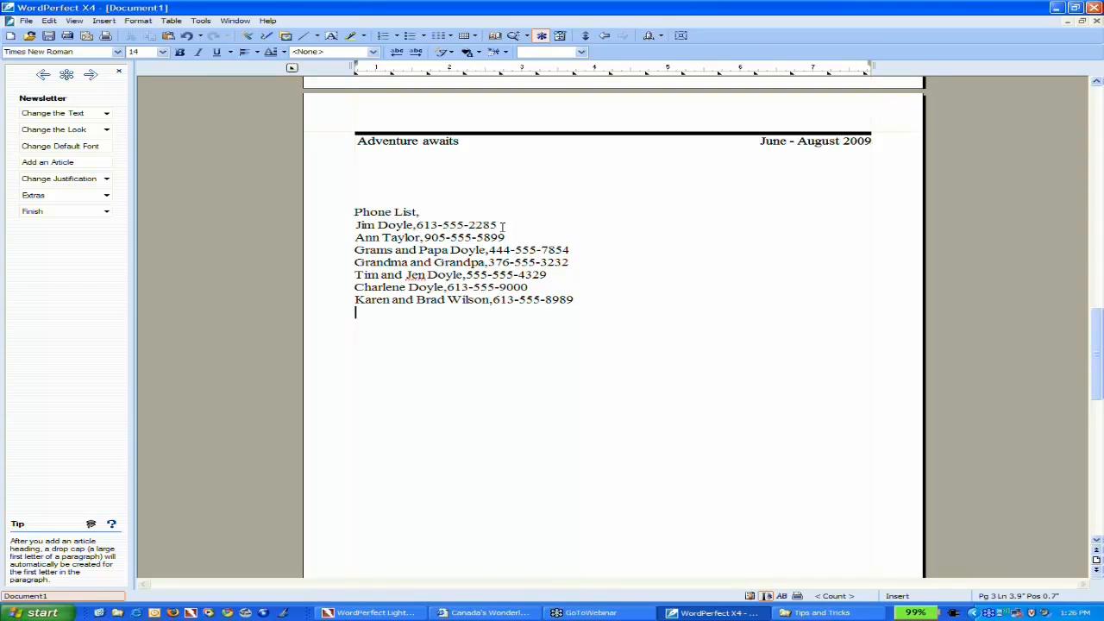
{"action": "mouse_move", "coordinate": [576, 297]}
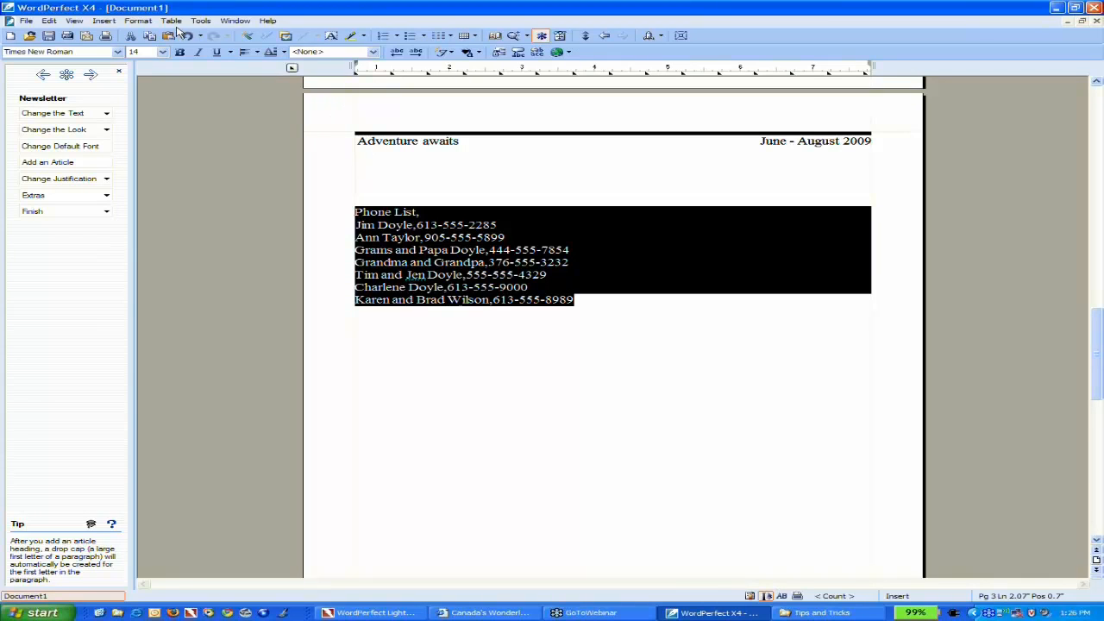
Step: Convert the selected list via Table > Convert using commas as separator into a two-column table
{"action": "left_click", "coordinate": [171, 21]}
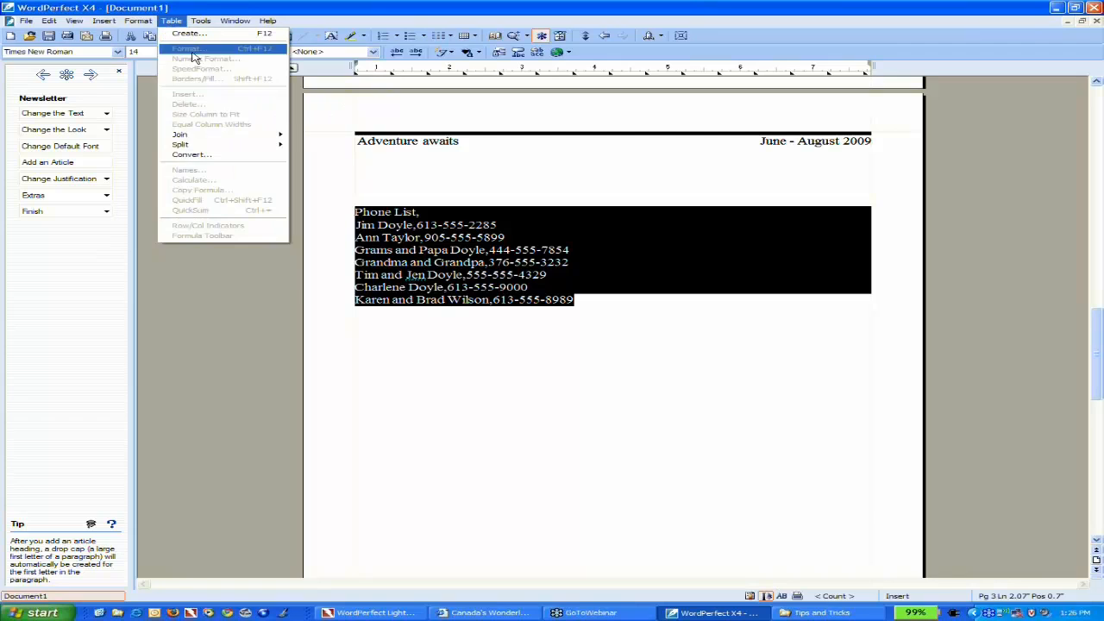
{"action": "mouse_move", "coordinate": [191, 155]}
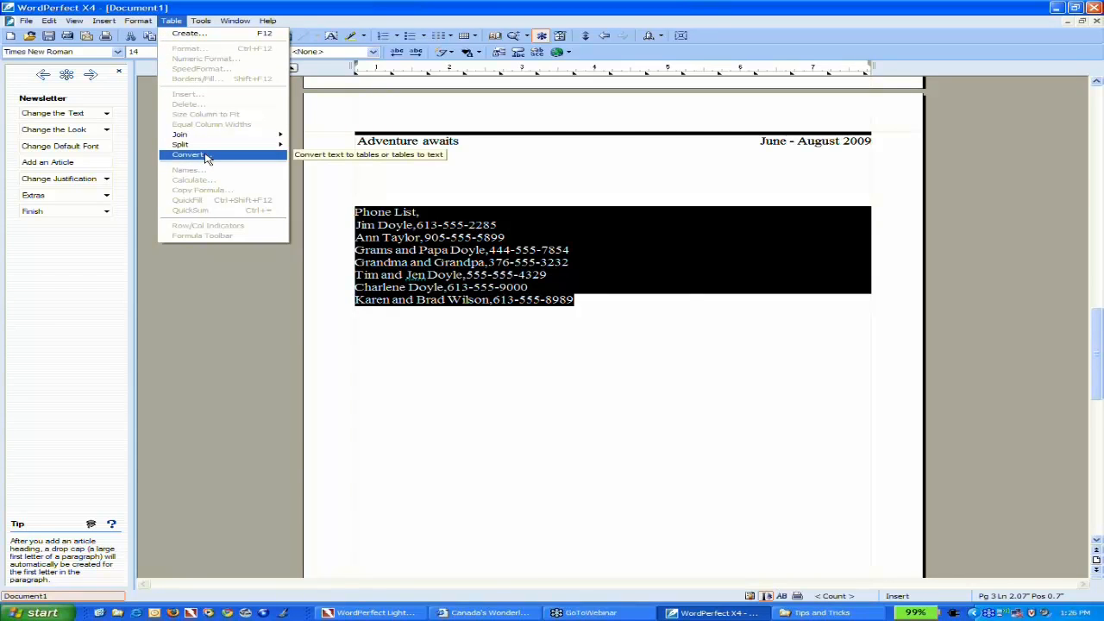
{"action": "left_click", "coordinate": [188, 155]}
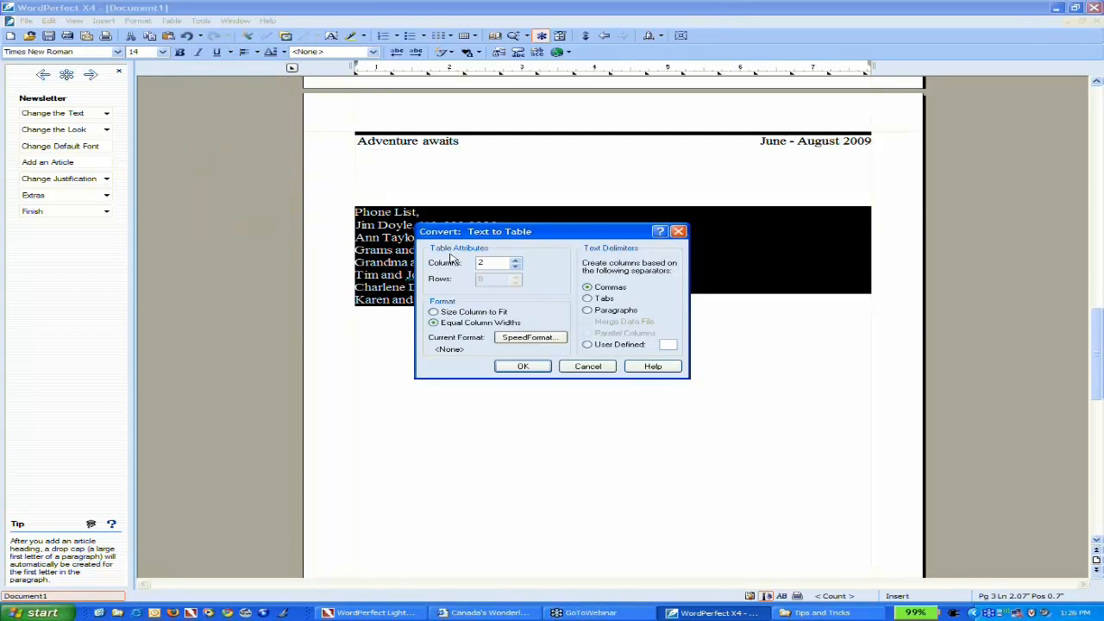
{"action": "mouse_move", "coordinate": [535, 238]}
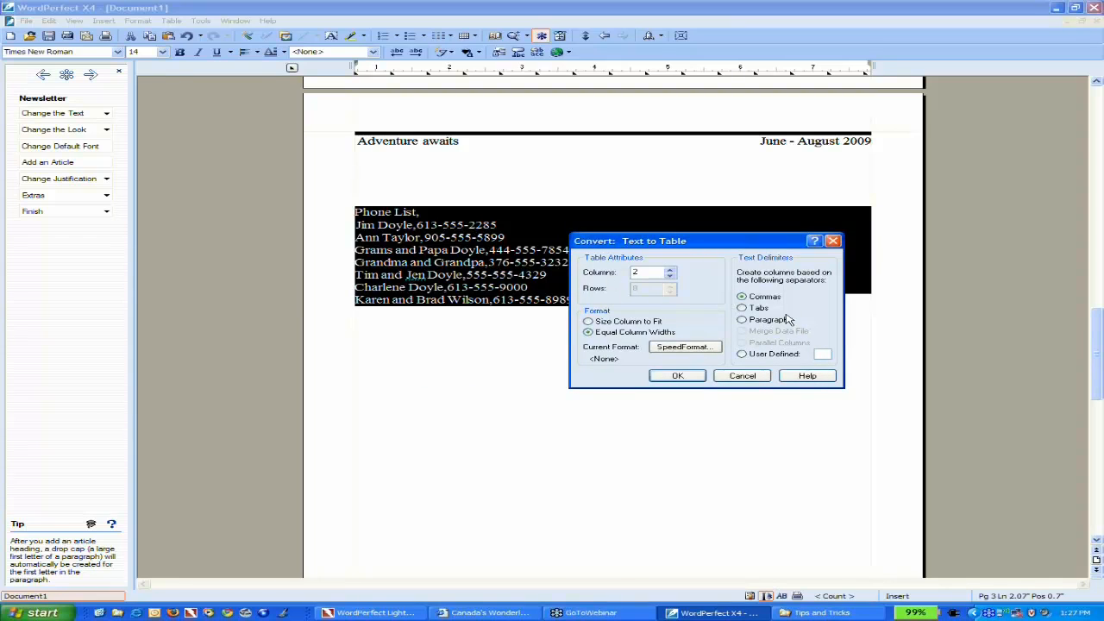
{"action": "left_click", "coordinate": [740, 296]}
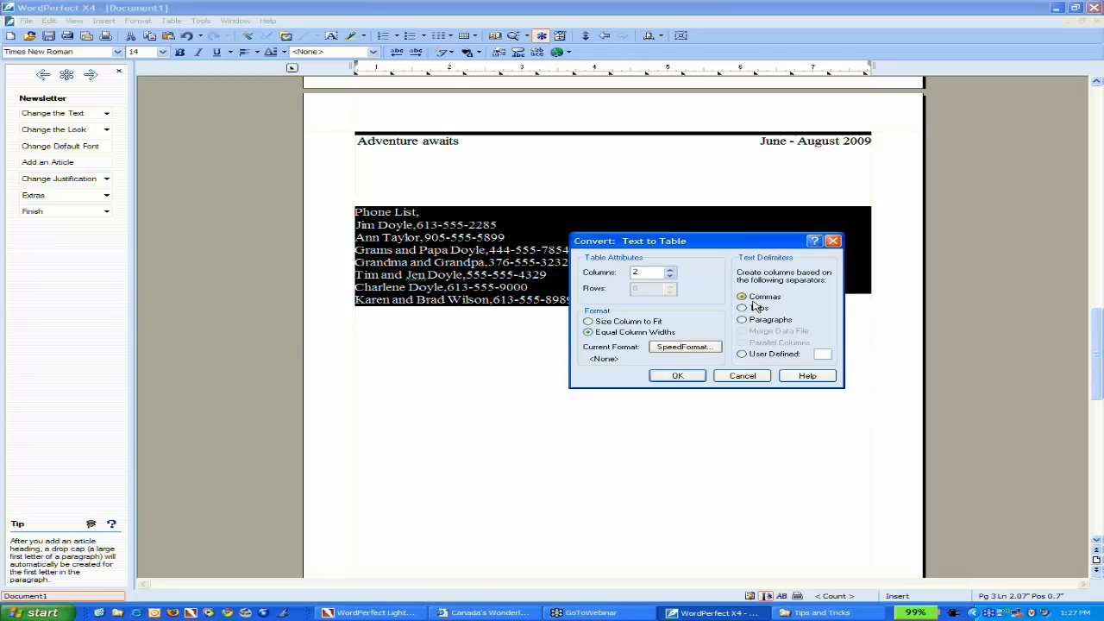
{"action": "left_click", "coordinate": [676, 376]}
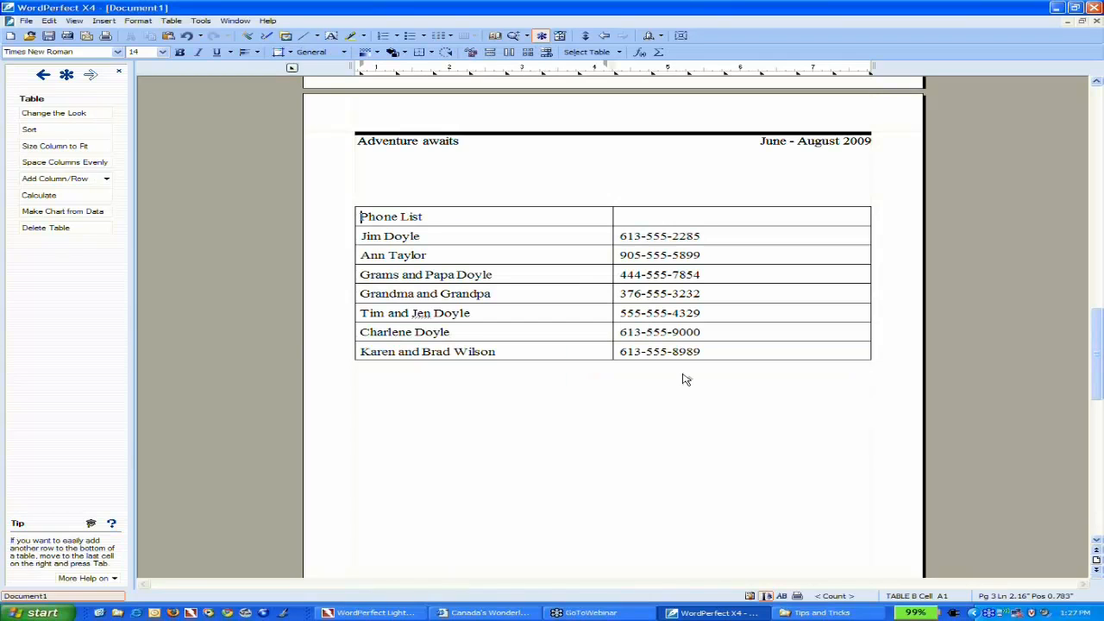
{"action": "mouse_move", "coordinate": [681, 376]}
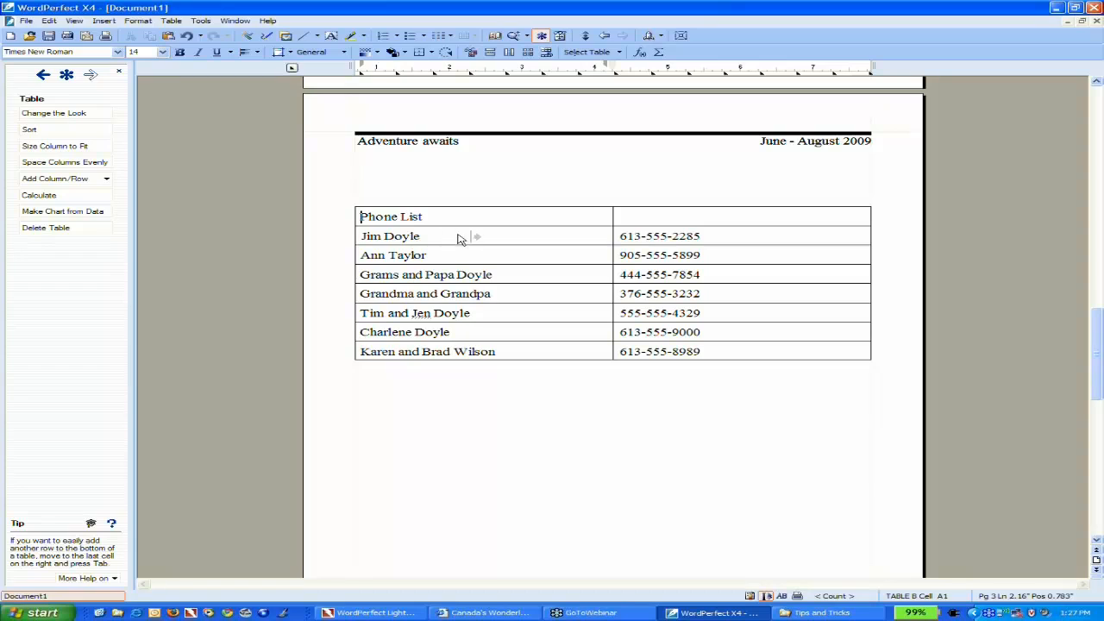
{"action": "mouse_move", "coordinate": [449, 234]}
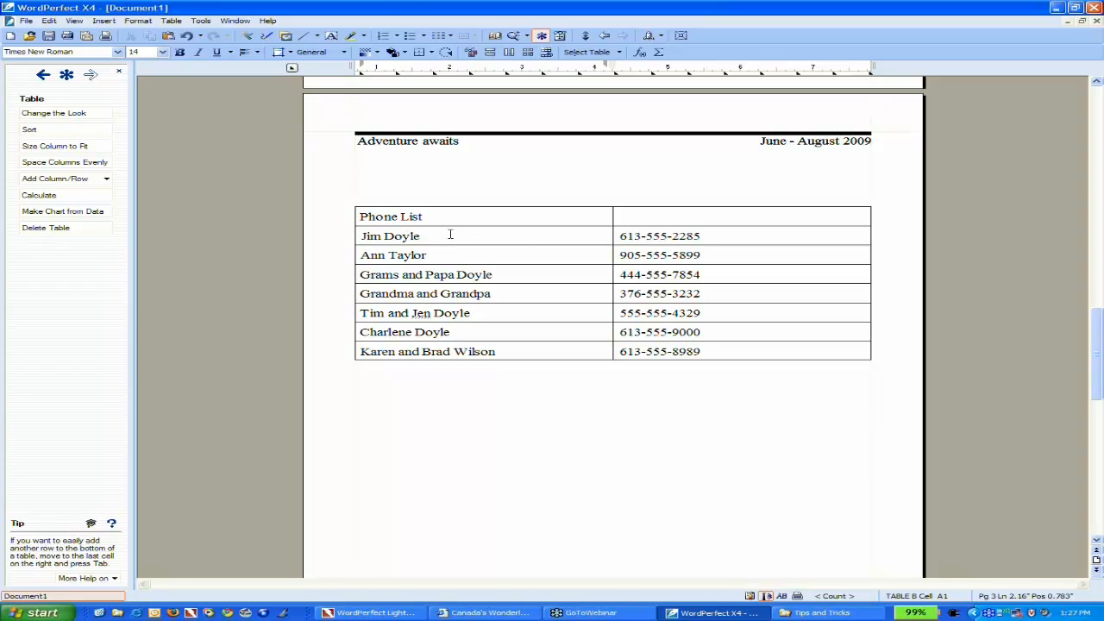
{"action": "mouse_move", "coordinate": [637, 234]}
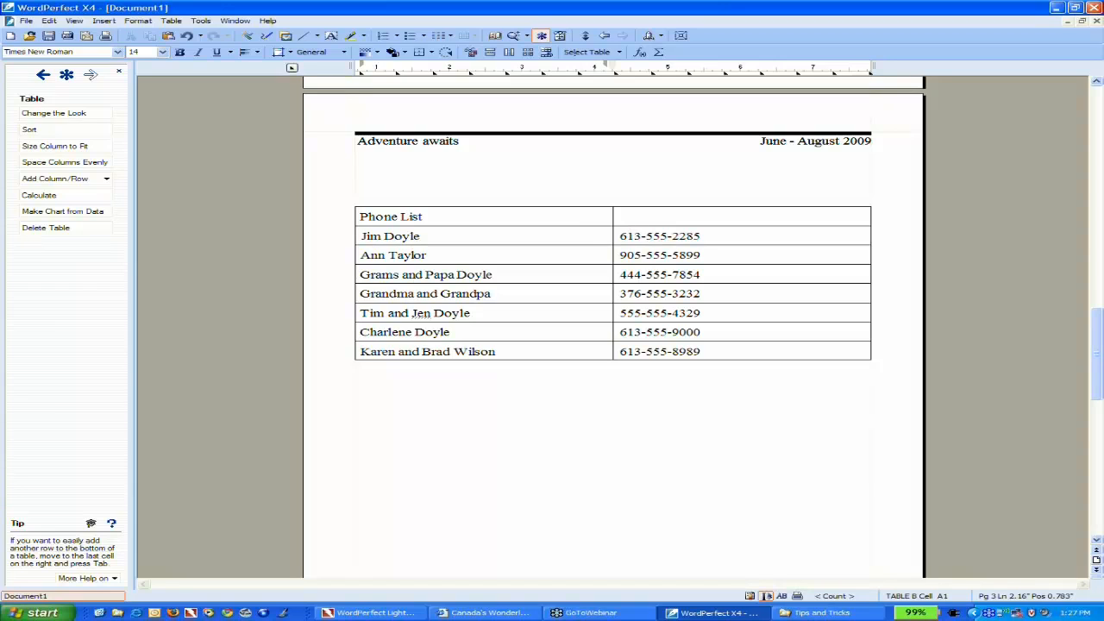
{"action": "mouse_move", "coordinate": [567, 238]}
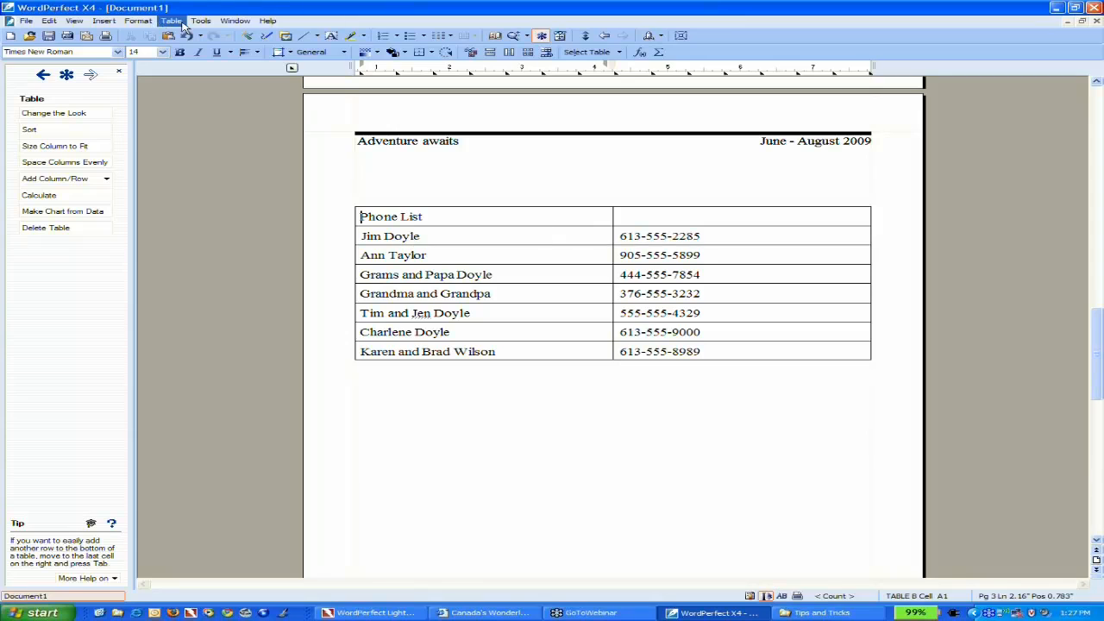
{"action": "left_click", "coordinate": [170, 20]}
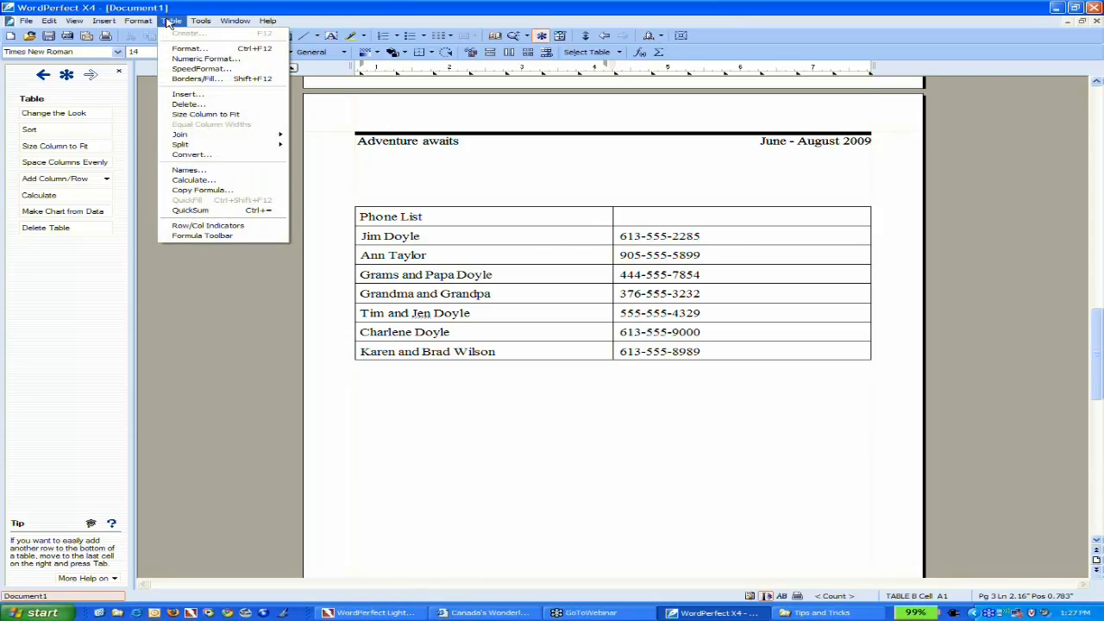
{"action": "mouse_move", "coordinate": [186, 93]}
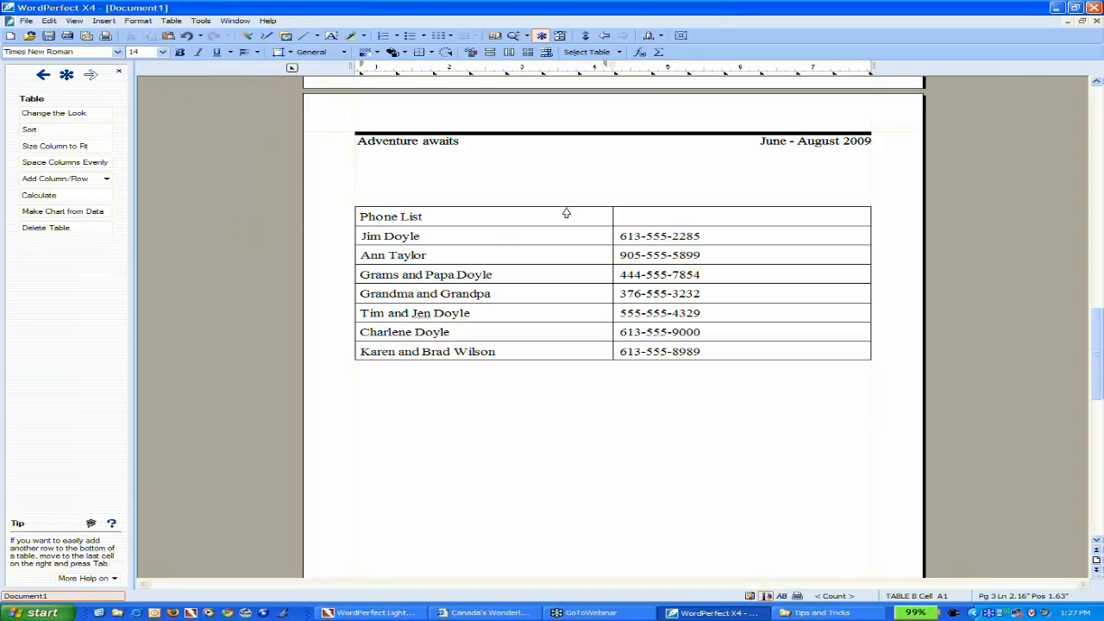
{"action": "left_click", "coordinate": [390, 218]}
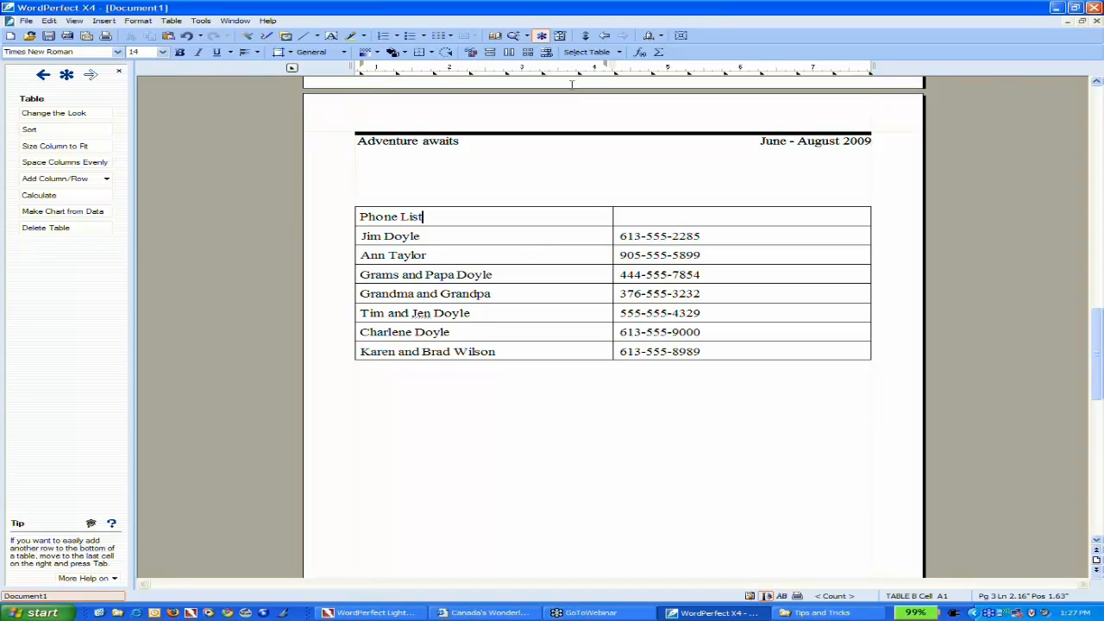
{"action": "mouse_move", "coordinate": [548, 52]}
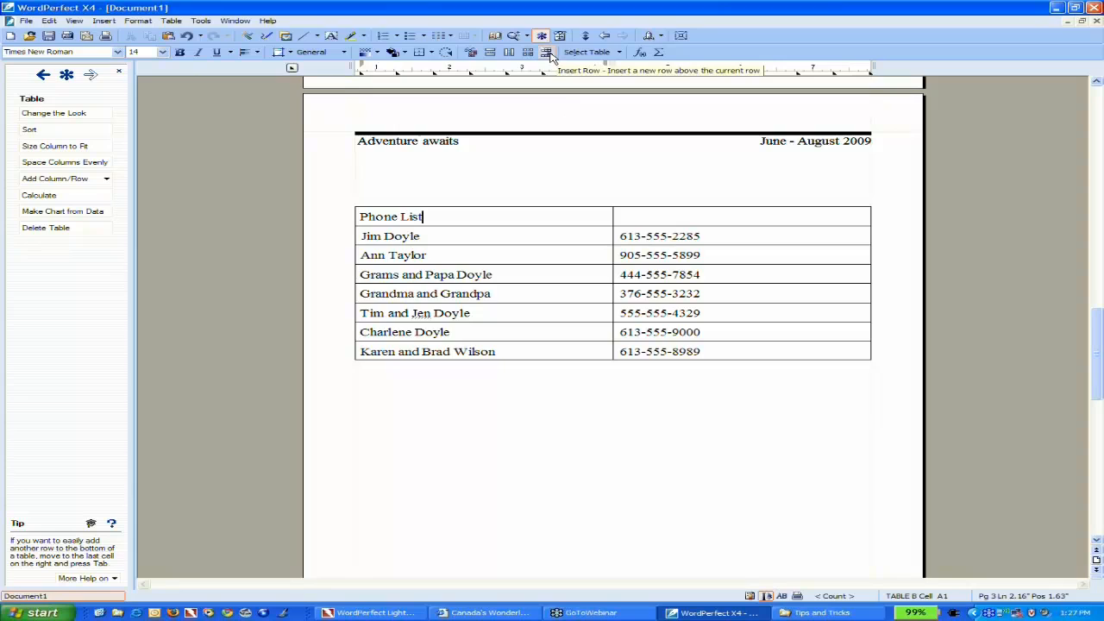
{"action": "mouse_move", "coordinate": [566, 221]}
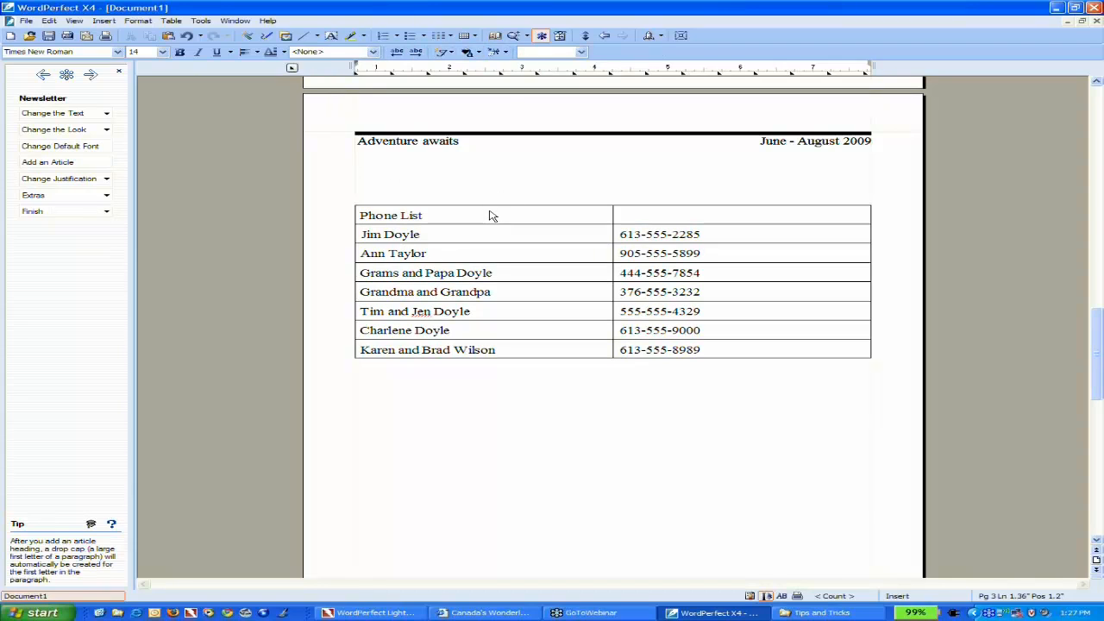
{"action": "left_click", "coordinate": [483, 214]}
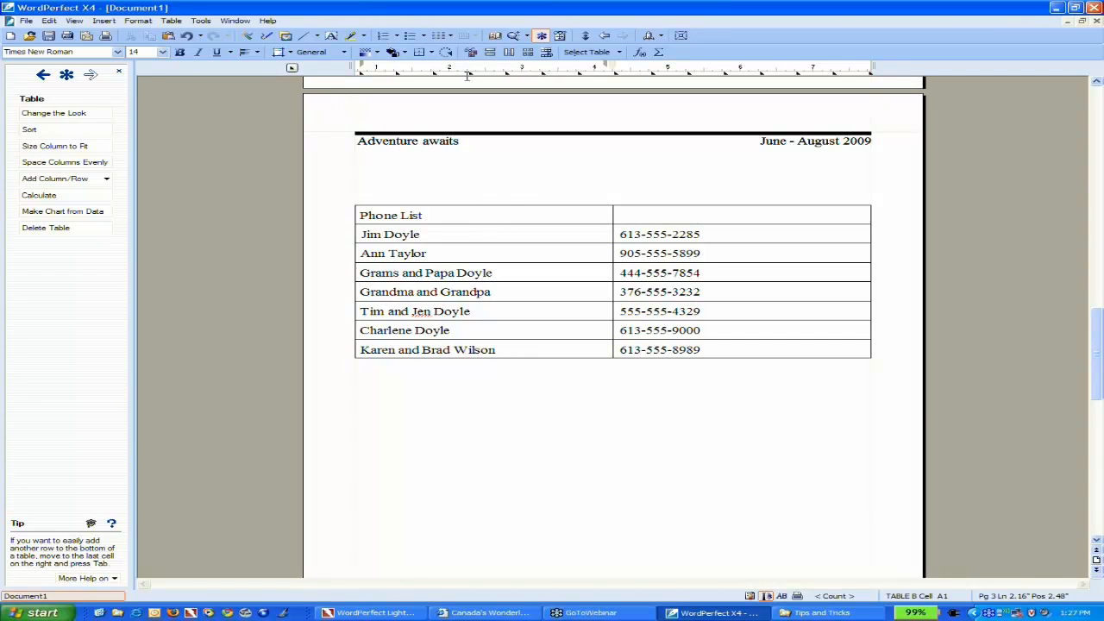
{"action": "mouse_move", "coordinate": [473, 51]}
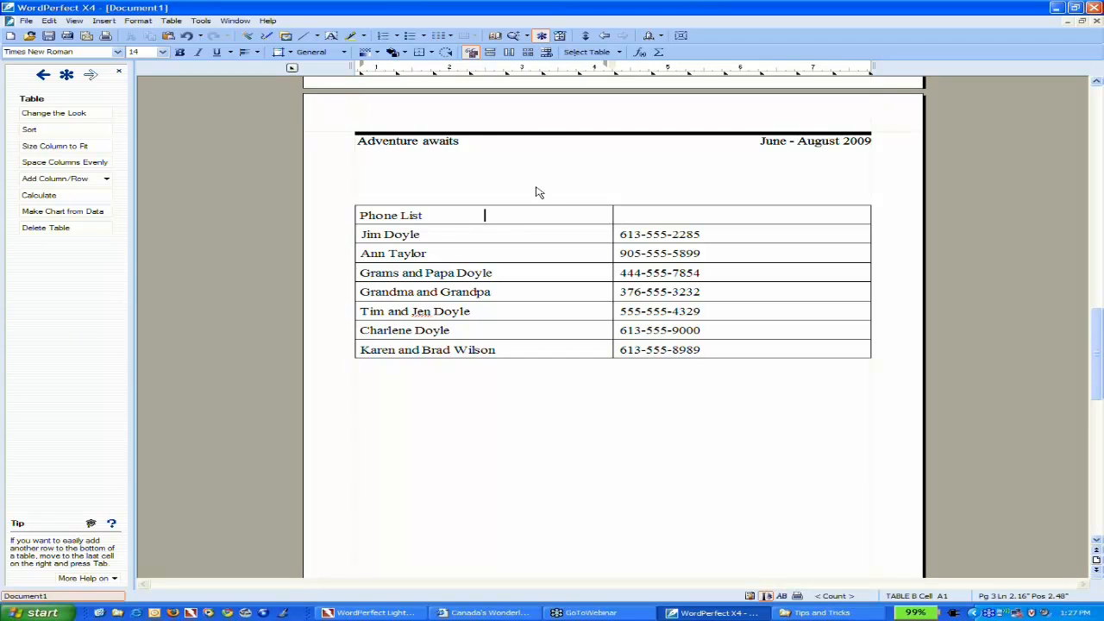
{"action": "mouse_move", "coordinate": [514, 218]}
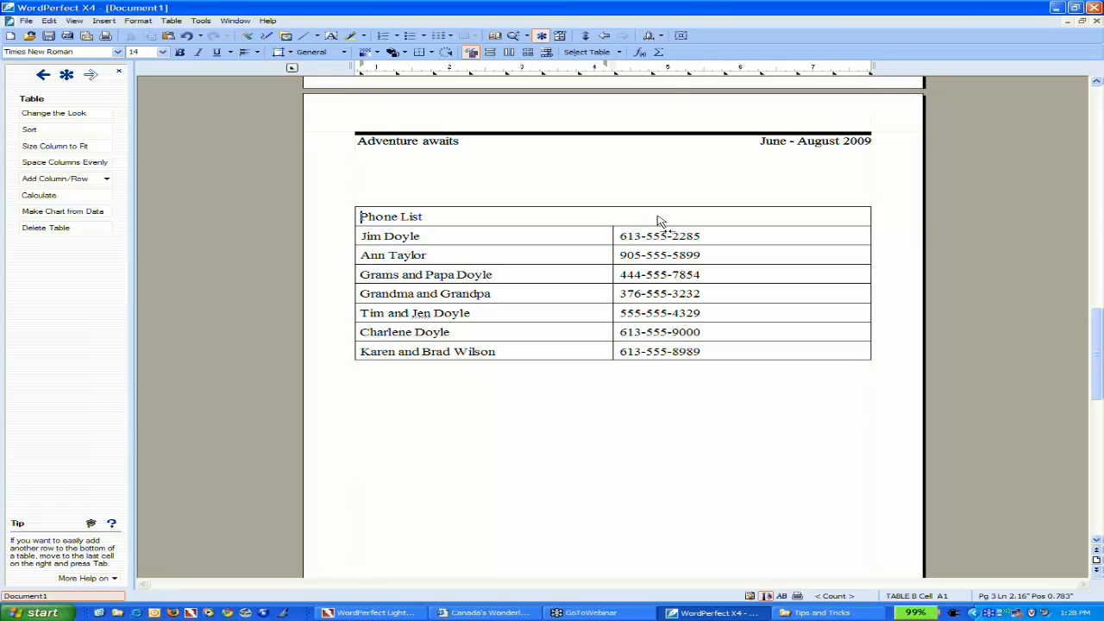
{"action": "mouse_move", "coordinate": [630, 195]}
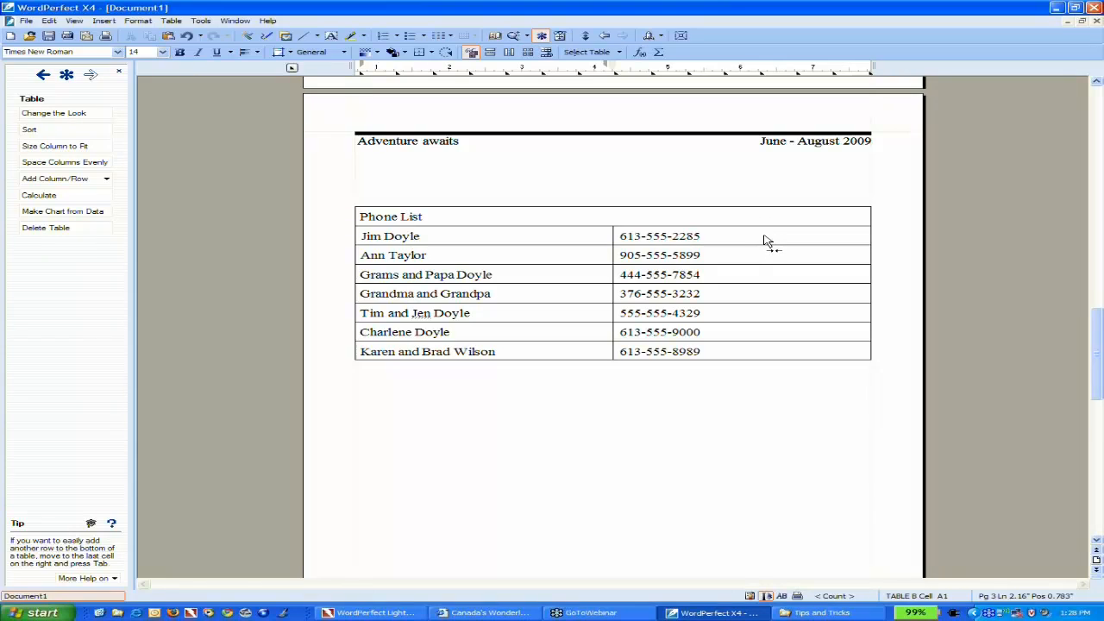
{"action": "mouse_move", "coordinate": [749, 240]}
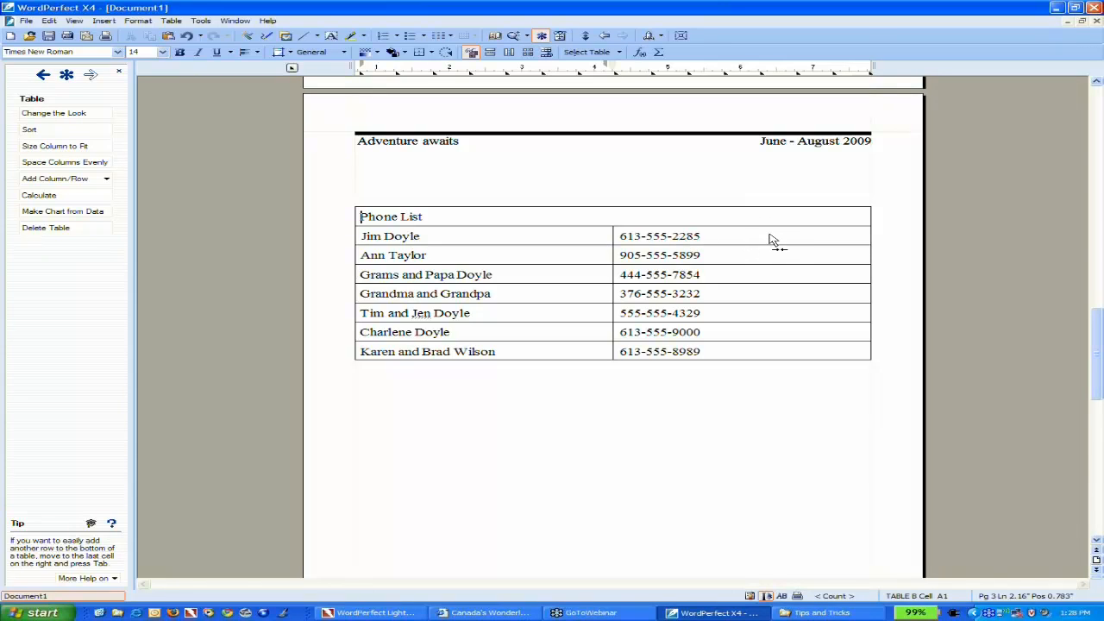
{"action": "mouse_move", "coordinate": [752, 211]}
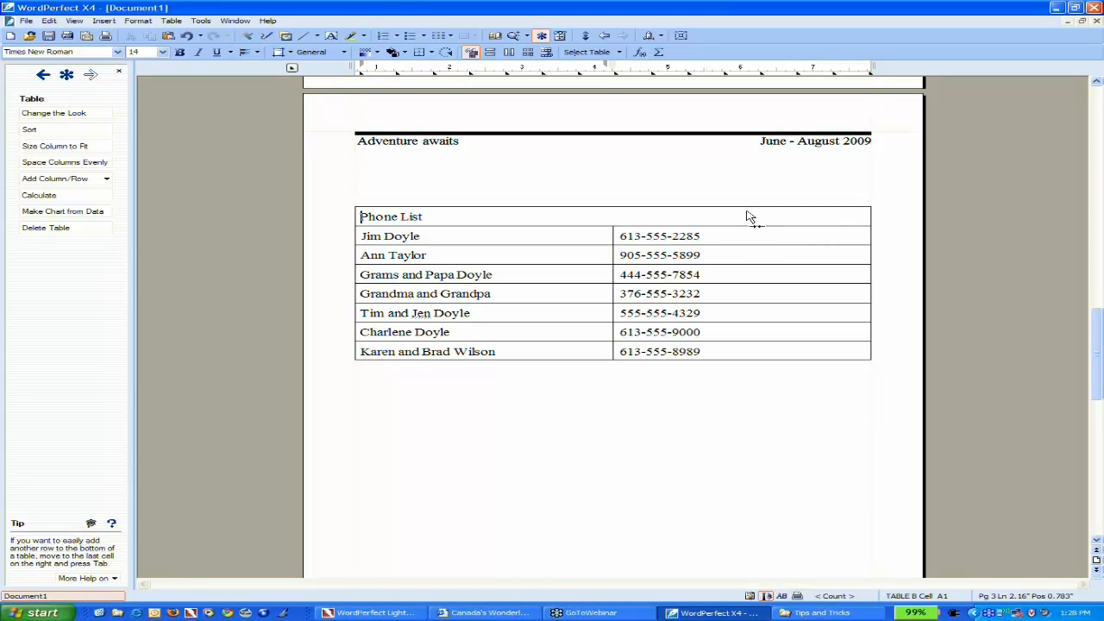
{"action": "mouse_move", "coordinate": [780, 222]}
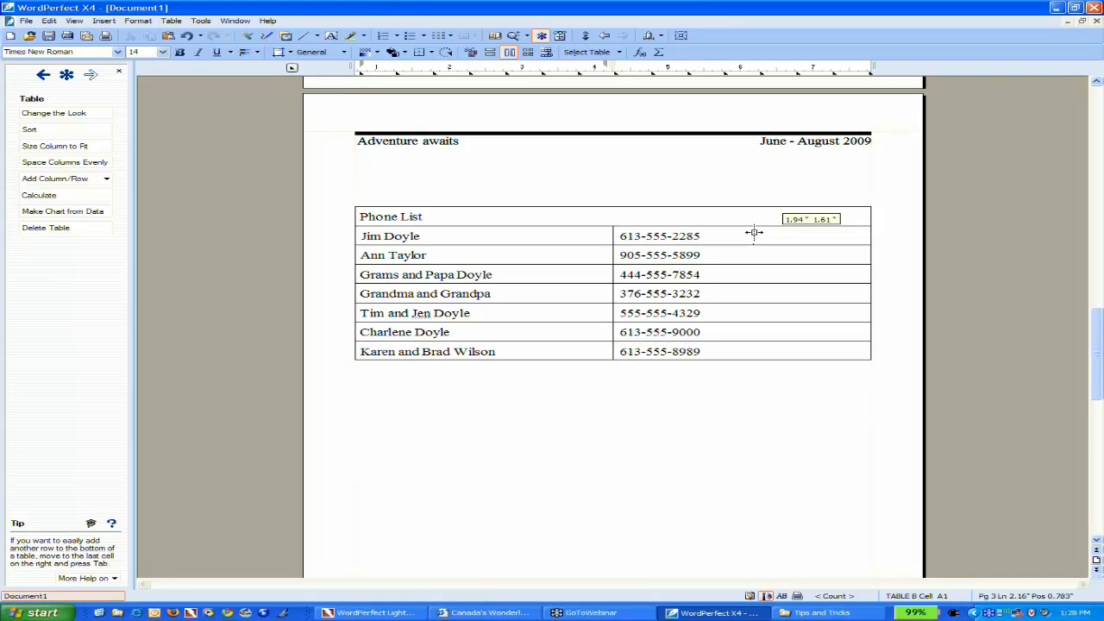
Step: QuickSplit the phone-number column down all rows, adding an empty column beside the numbers
{"action": "left_click_drag", "start_coordinate": [756, 233], "coordinate": [776, 233]}
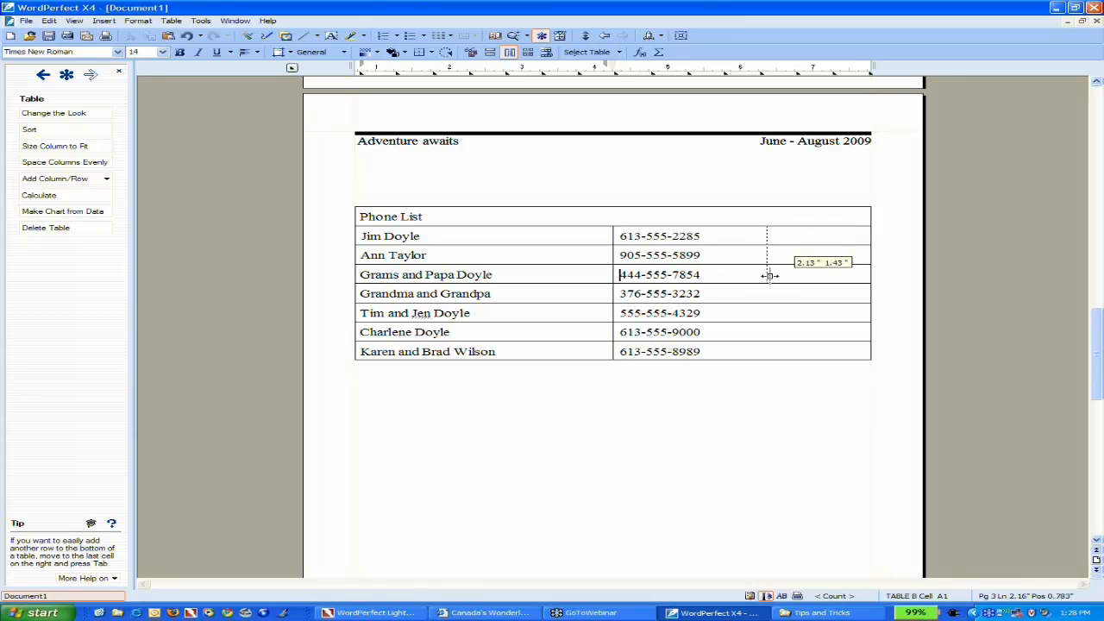
{"action": "left_click_drag", "start_coordinate": [767, 274], "coordinate": [752, 351]}
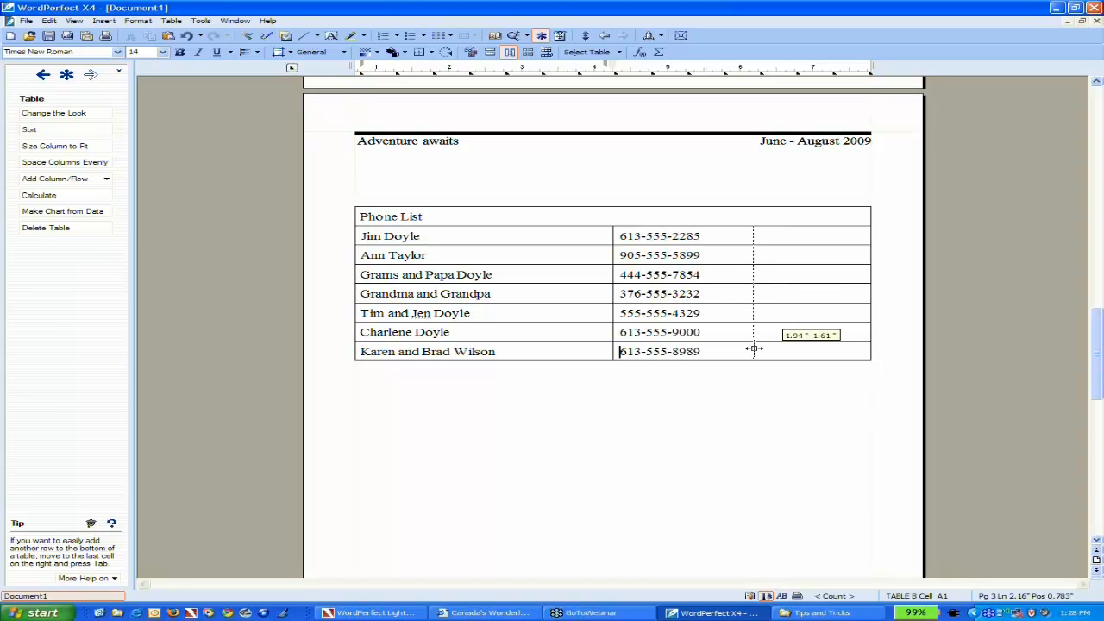
{"action": "left_click_drag", "start_coordinate": [752, 348], "coordinate": [749, 348]}
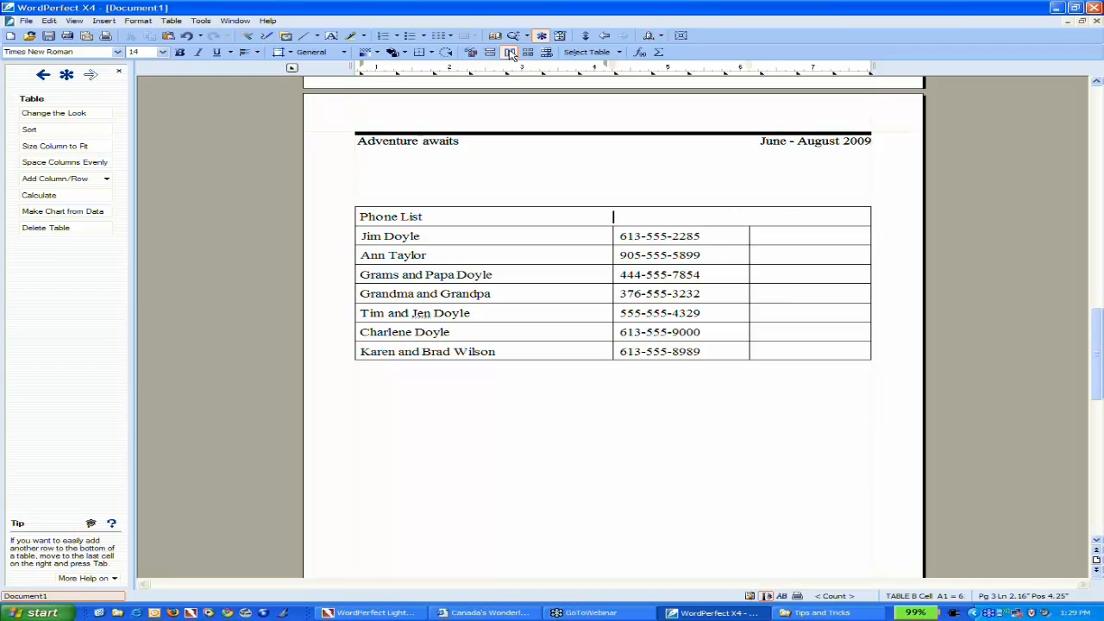
{"action": "mouse_move", "coordinate": [510, 51]}
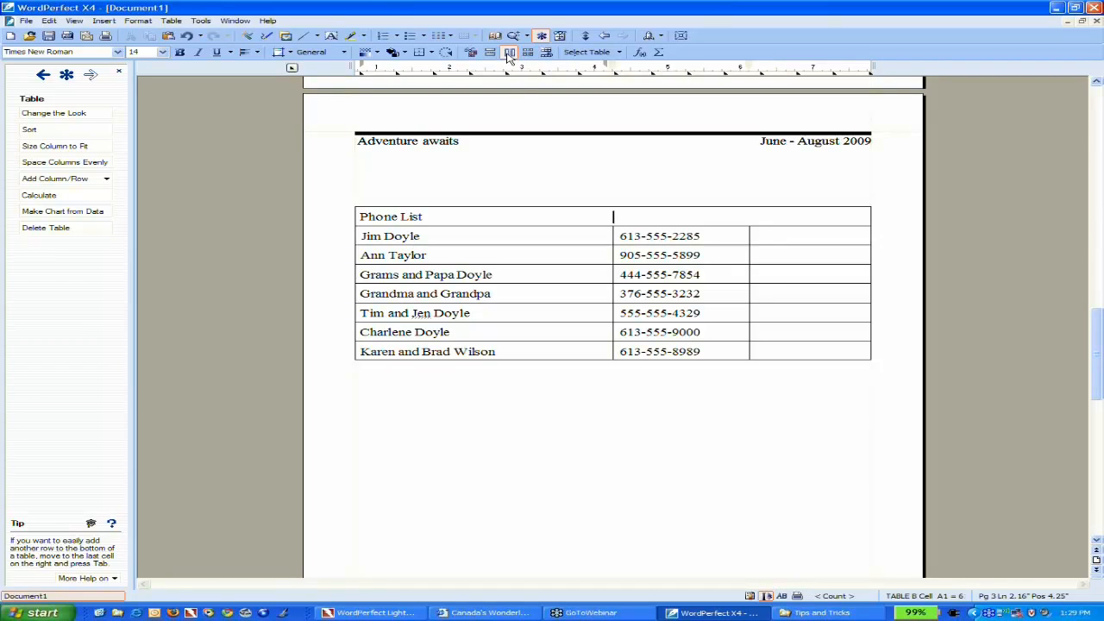
{"action": "mouse_move", "coordinate": [509, 52]}
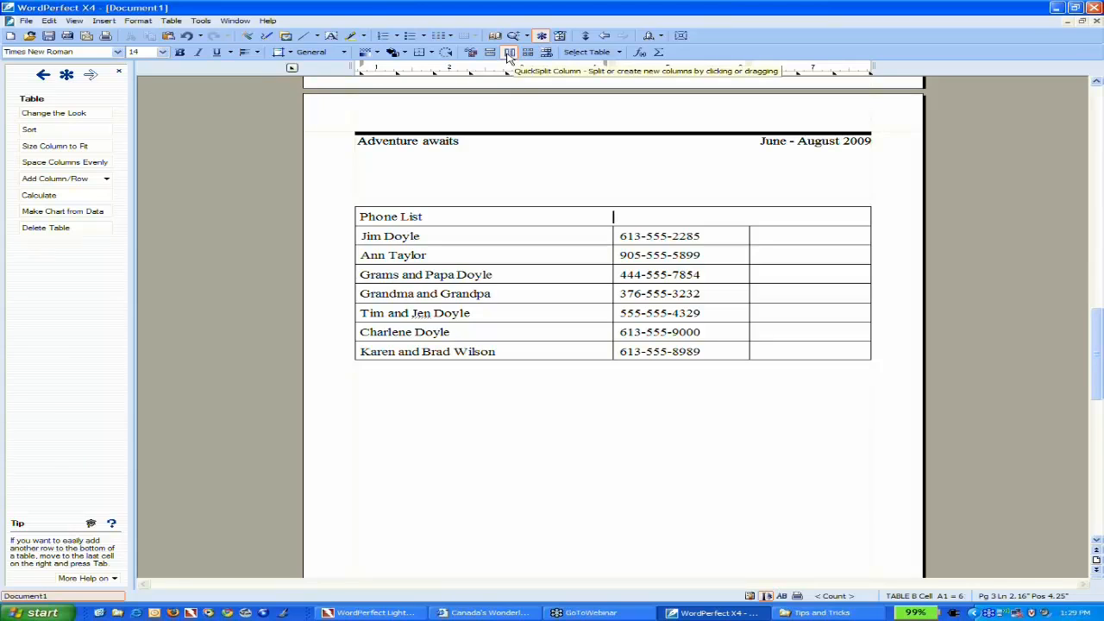